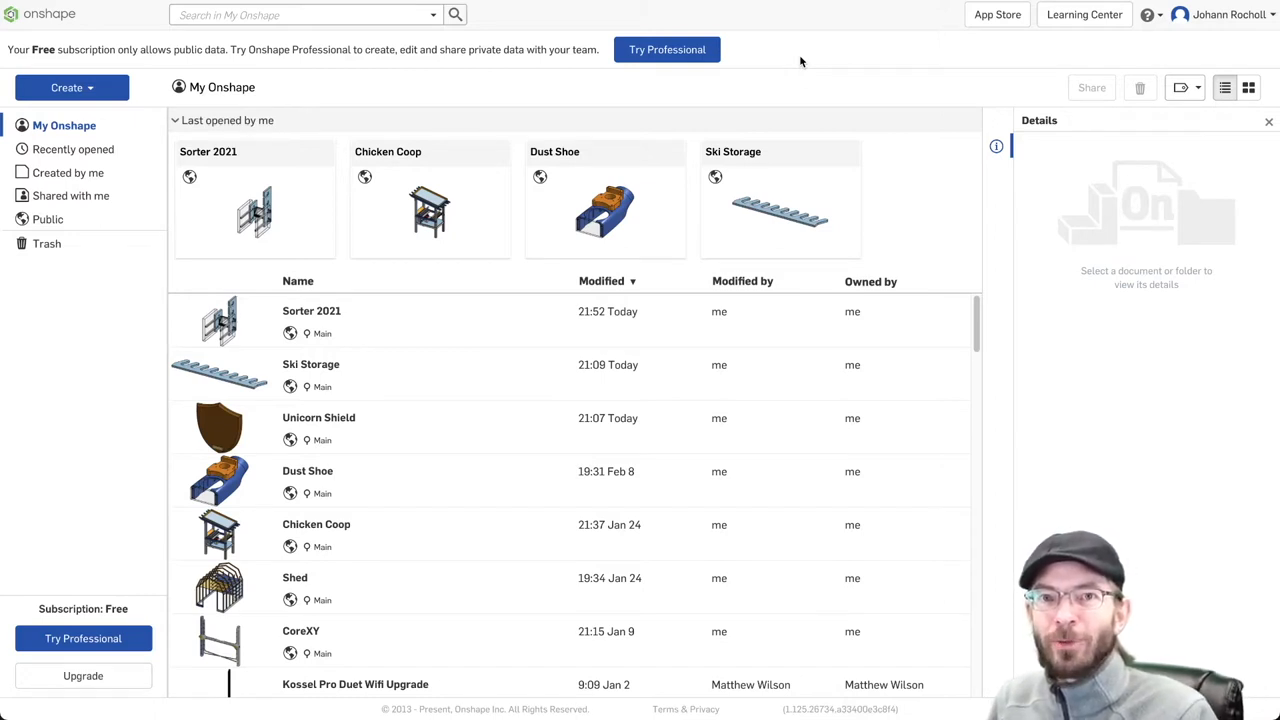
# Show the Sorter 2021 document's details panel from My Onshape
pyautogui.click(312, 312)
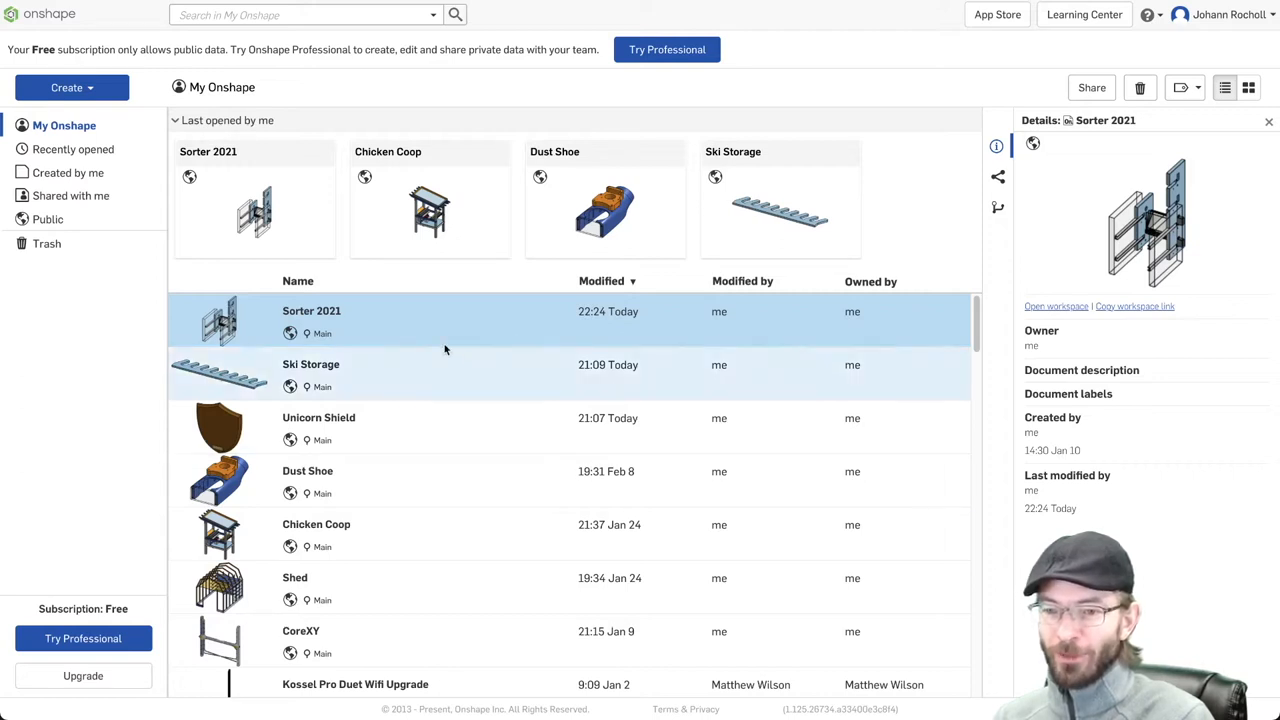
# Open Sorter 2021, edit the Flap sketch and view it from the Right
pyautogui.doubleClick(312, 312)
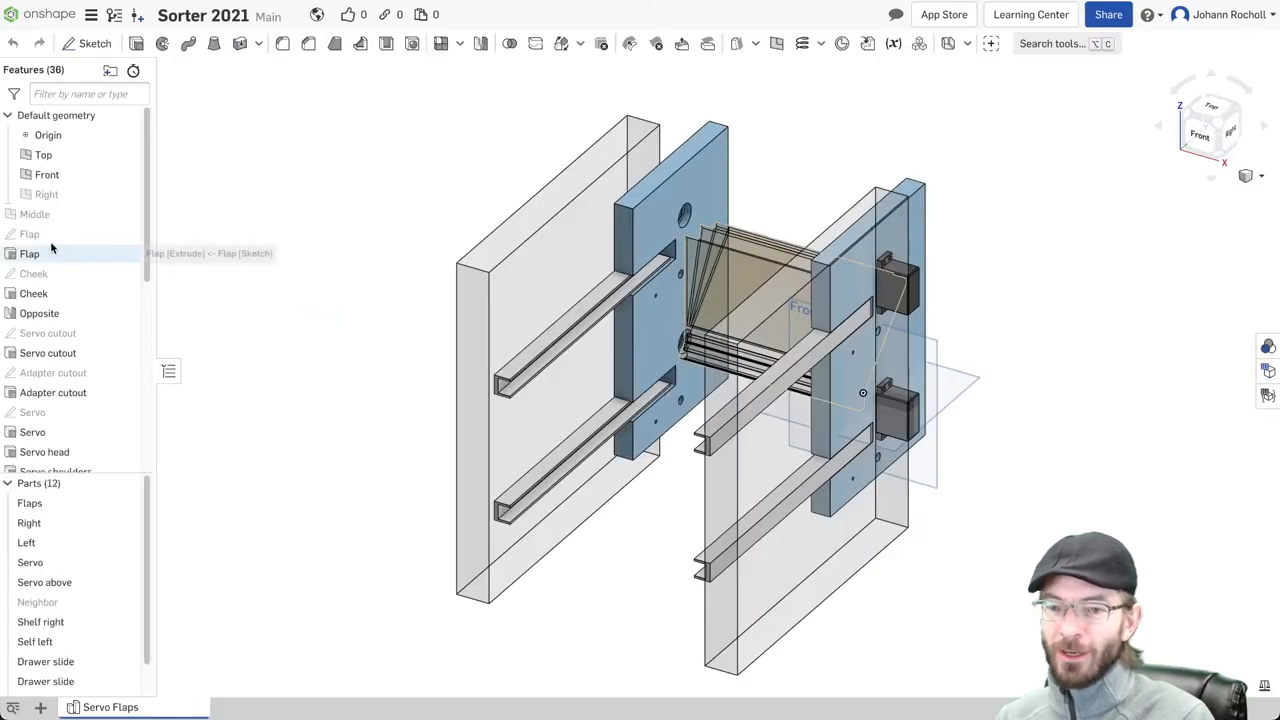
pyautogui.doubleClick(30, 232)
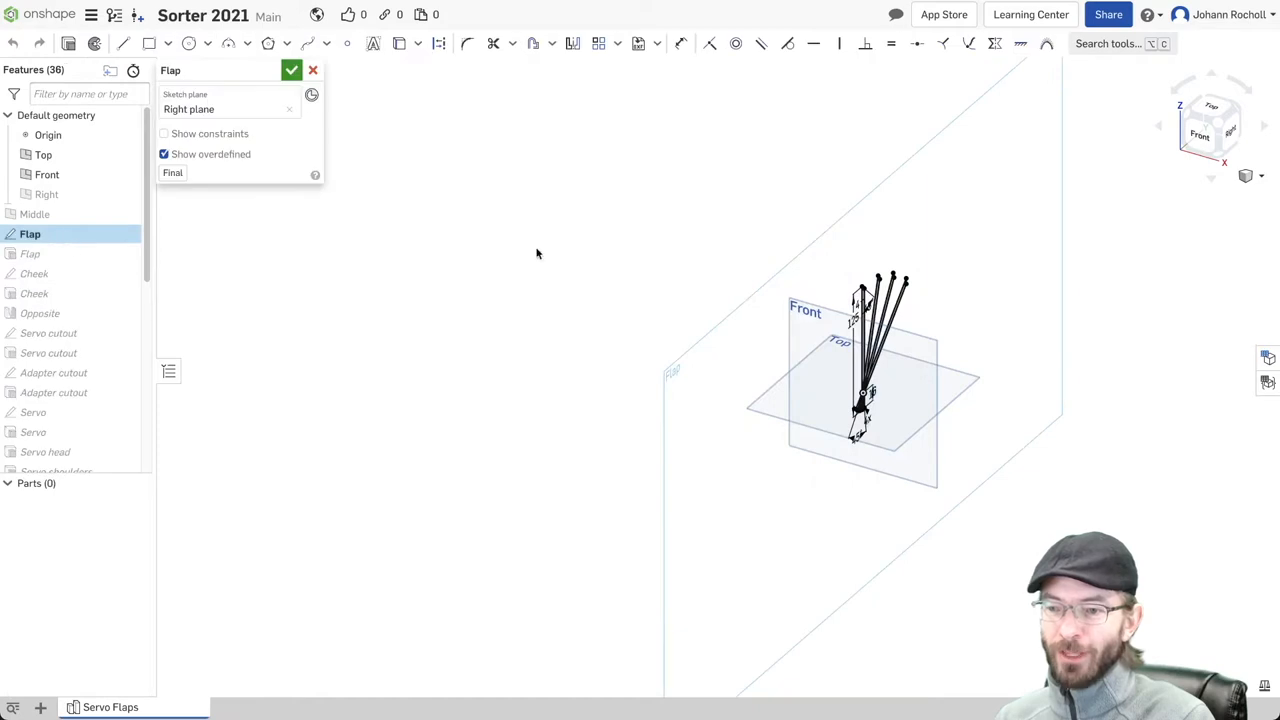
pyautogui.click(1220, 130)
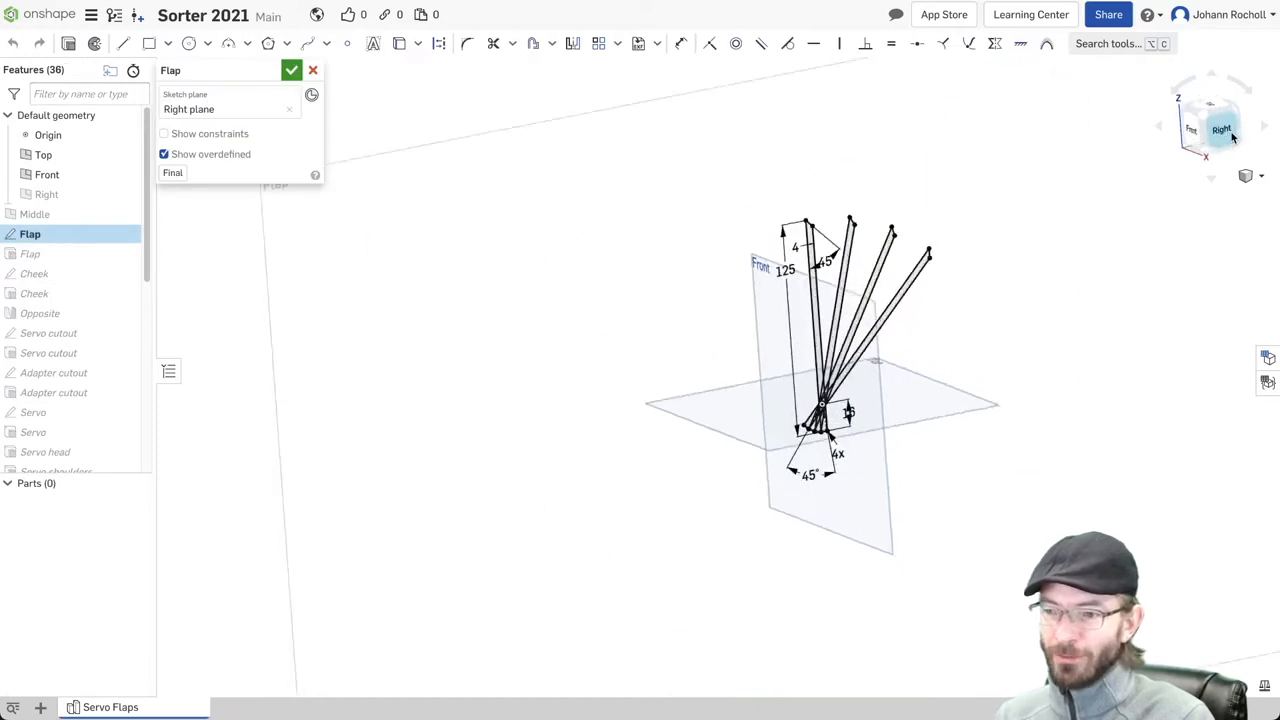
pyautogui.click(1220, 128)
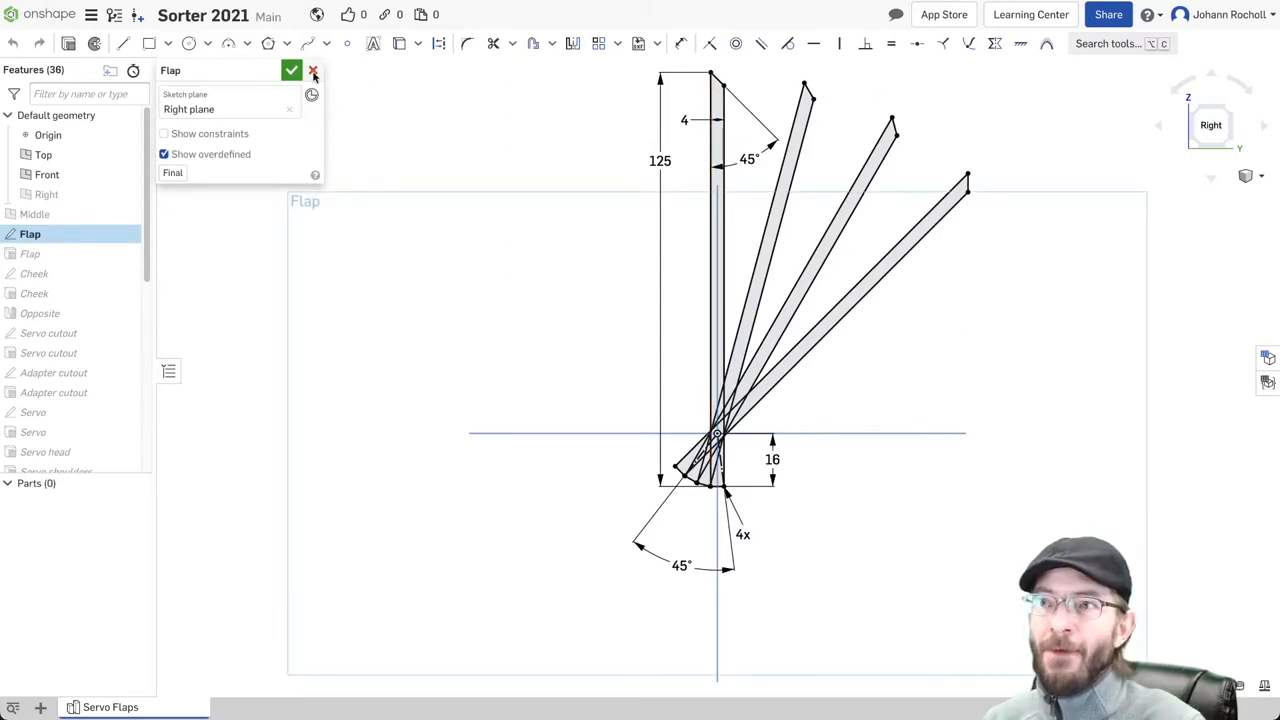
# Exit the Flap sketch and review the Cheek sketch dimensions
pyautogui.click(292, 70)
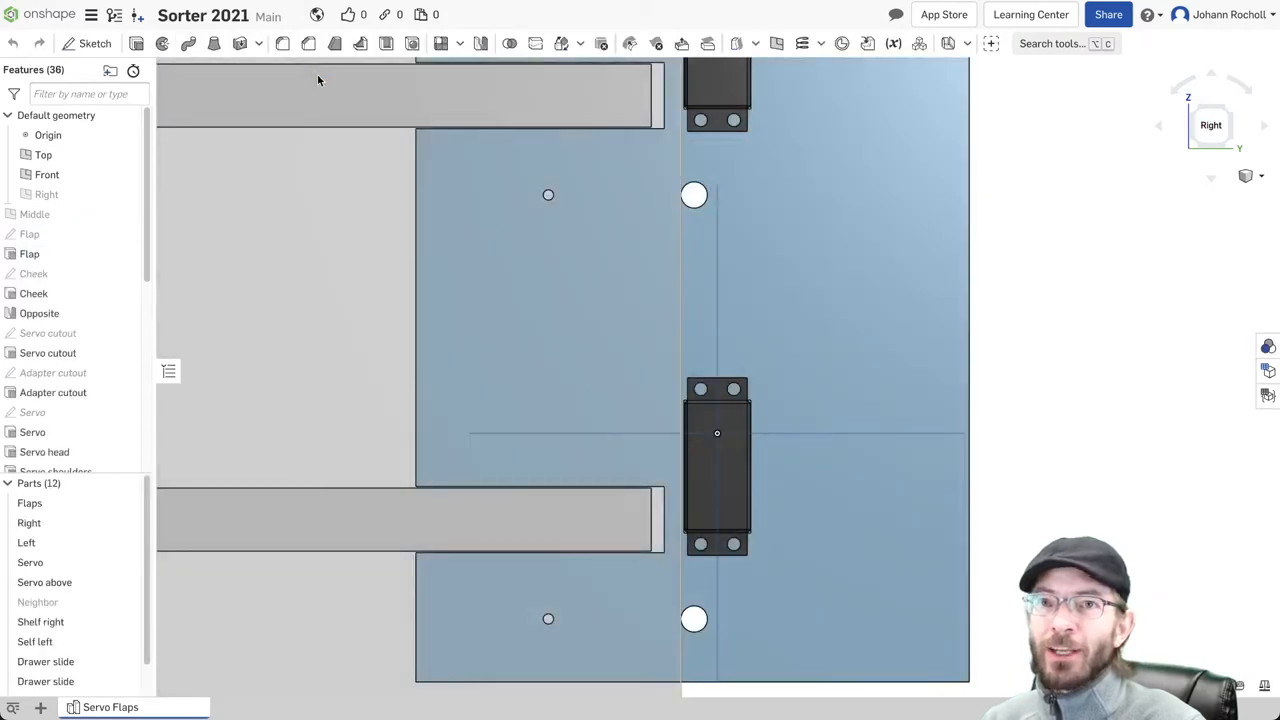
pyautogui.moveTo(32, 274)
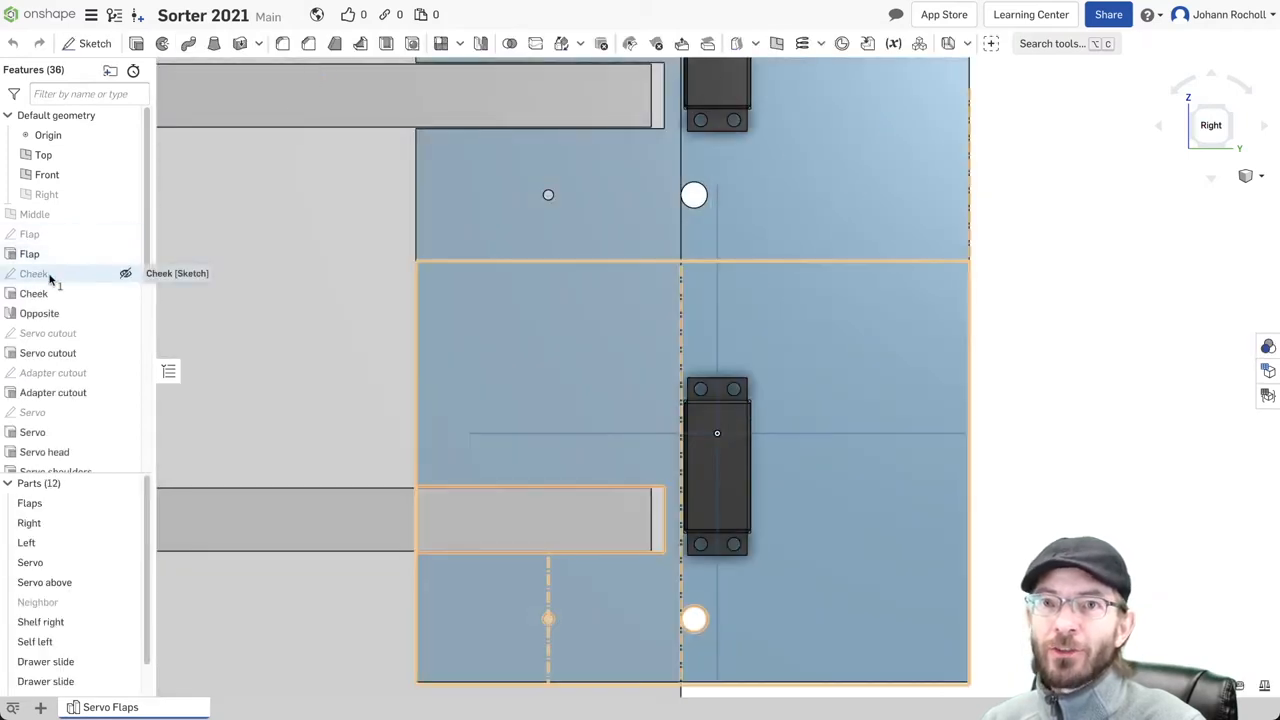
pyautogui.doubleClick(32, 272)
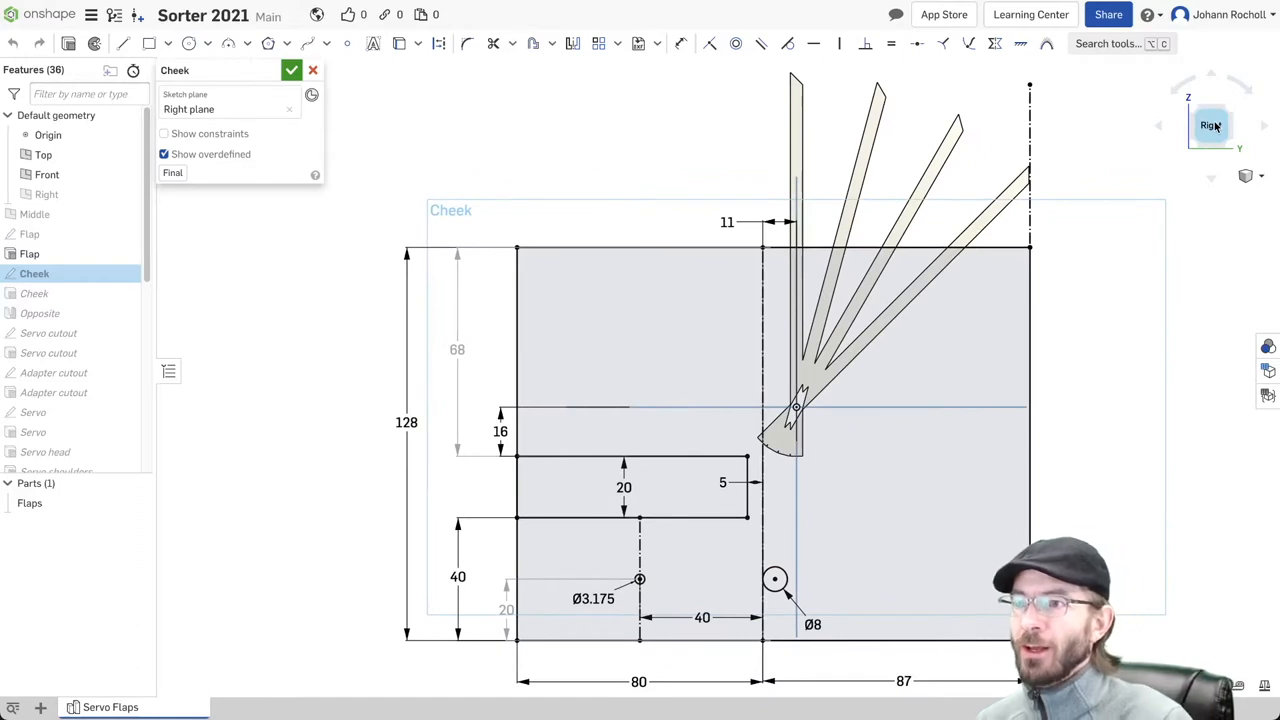
pyautogui.moveTo(696, 364)
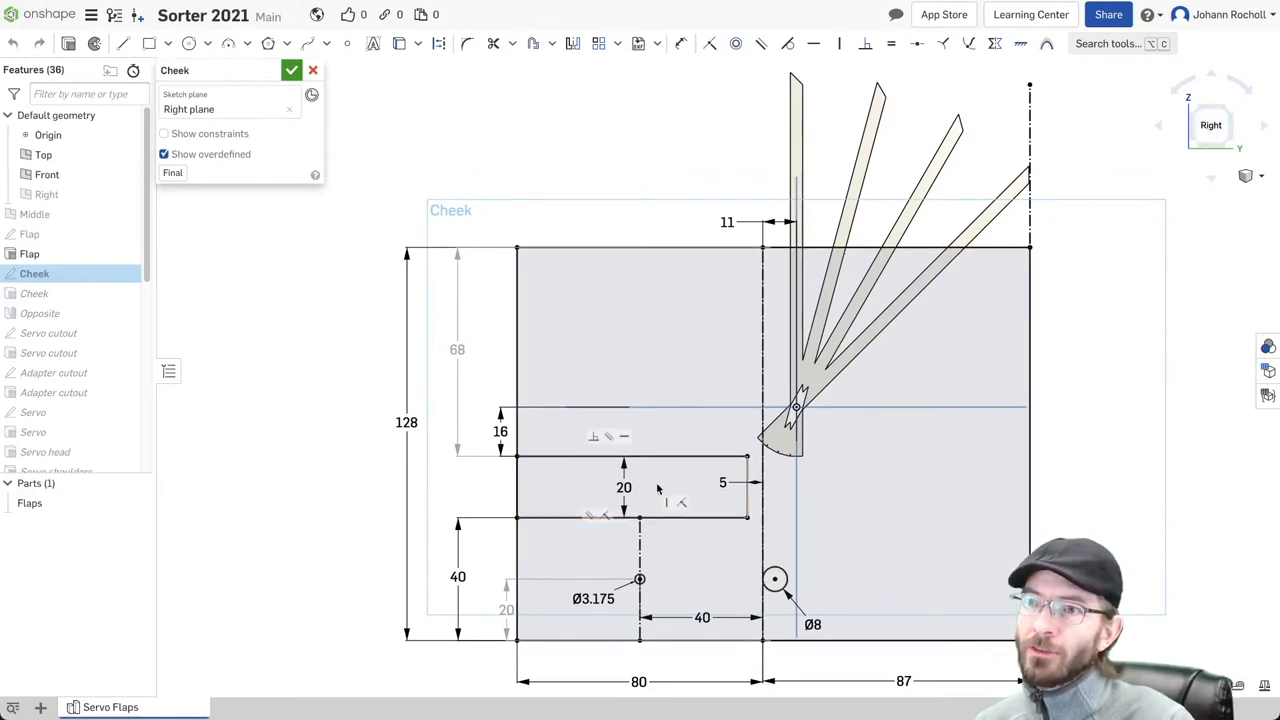
pyautogui.click(600, 486)
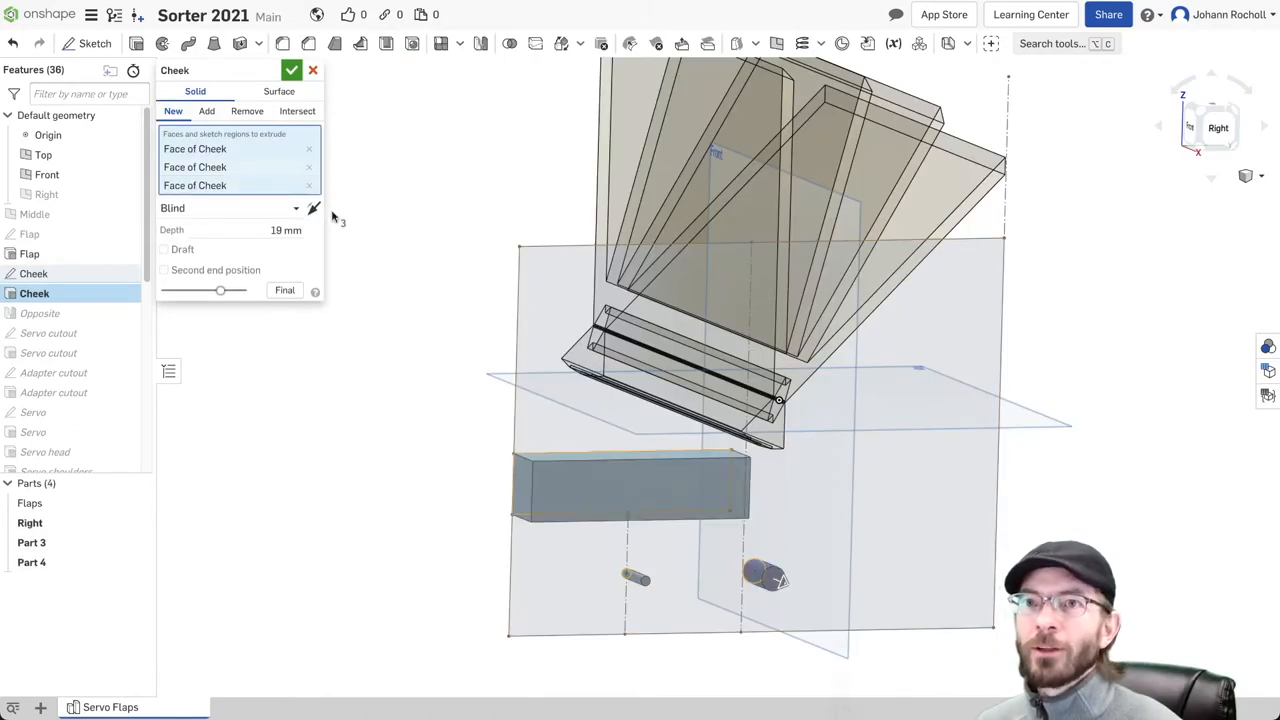
# Reduce the Cheek extrude to a single face region, Blind 19 mm
pyautogui.click(308, 168)
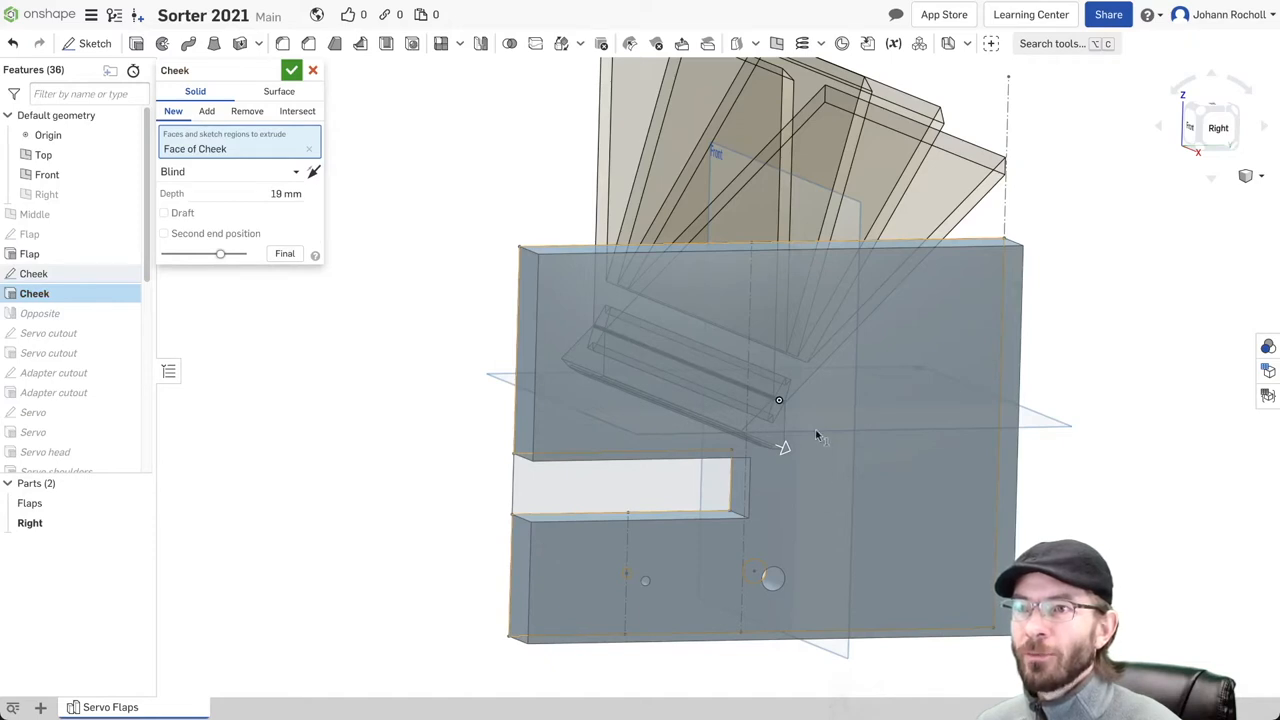
pyautogui.moveTo(622, 480)
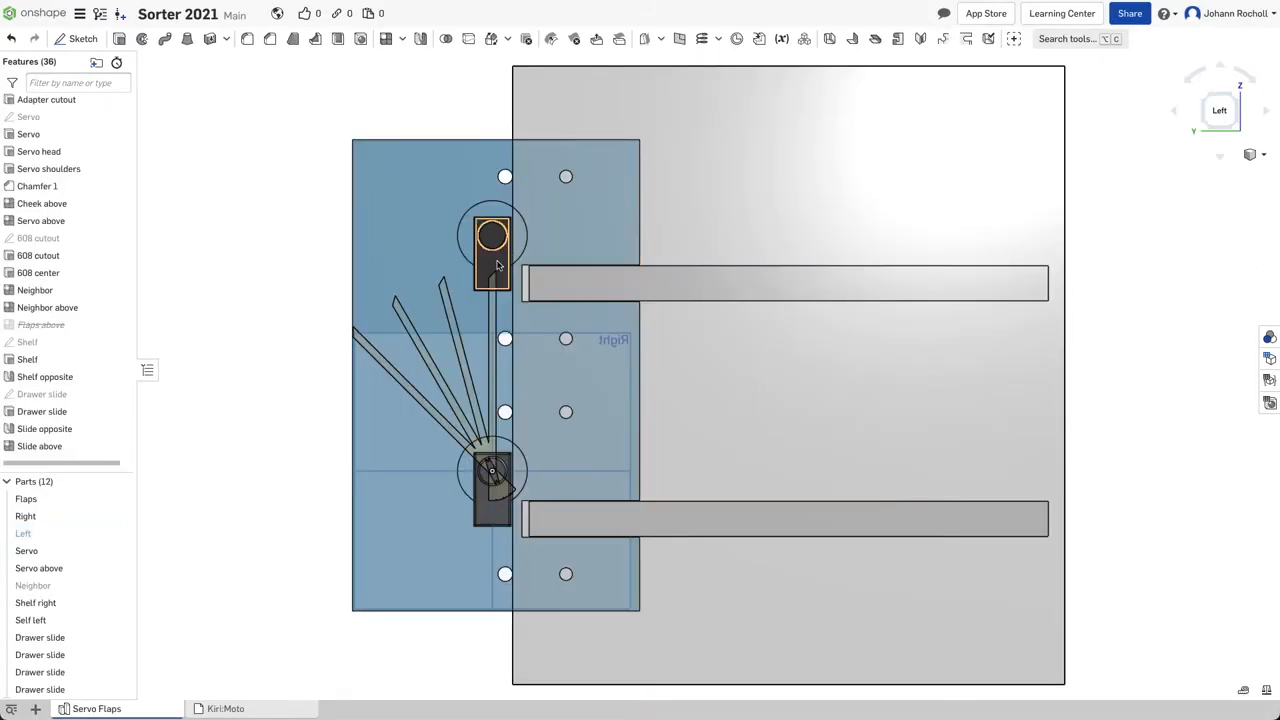
# Leave the Cheek edit and return to the isometric Home view of the full sorter
pyautogui.click(490, 490)
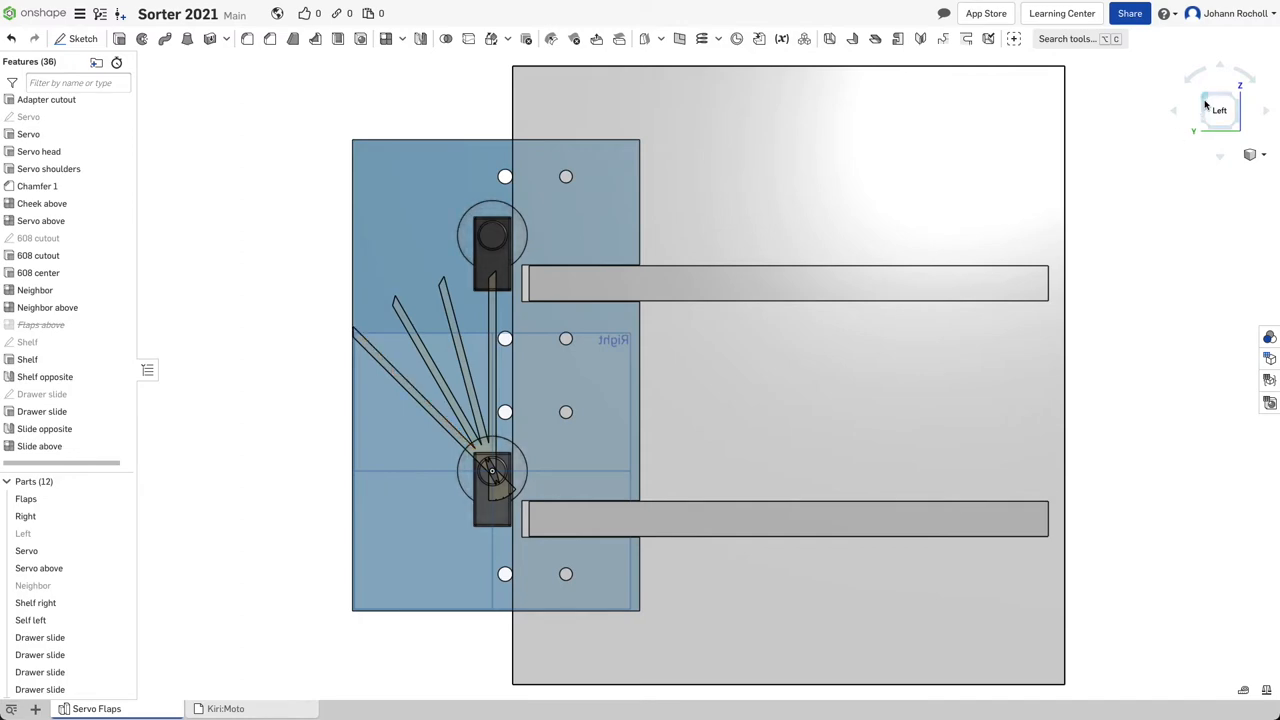
pyautogui.click(1218, 104)
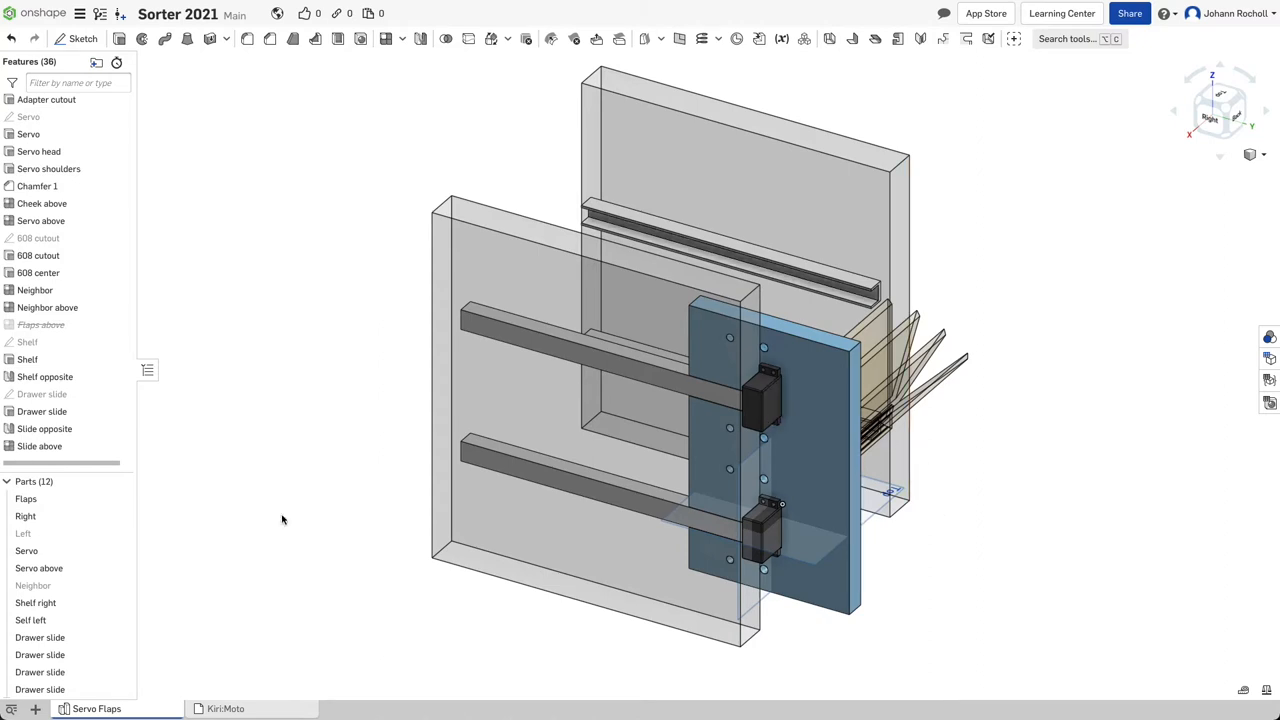
pyautogui.moveTo(36, 712)
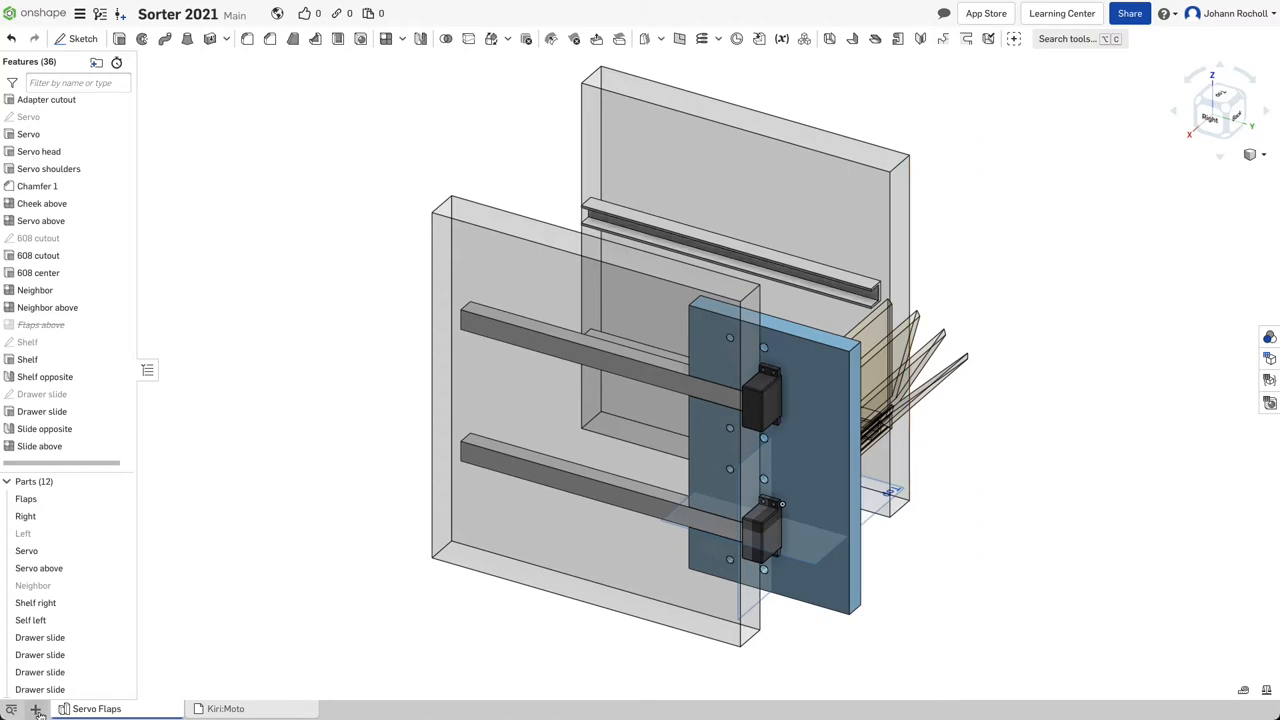
# Bring up the add-to-document list containing the KiriMoto application
pyautogui.click(36, 708)
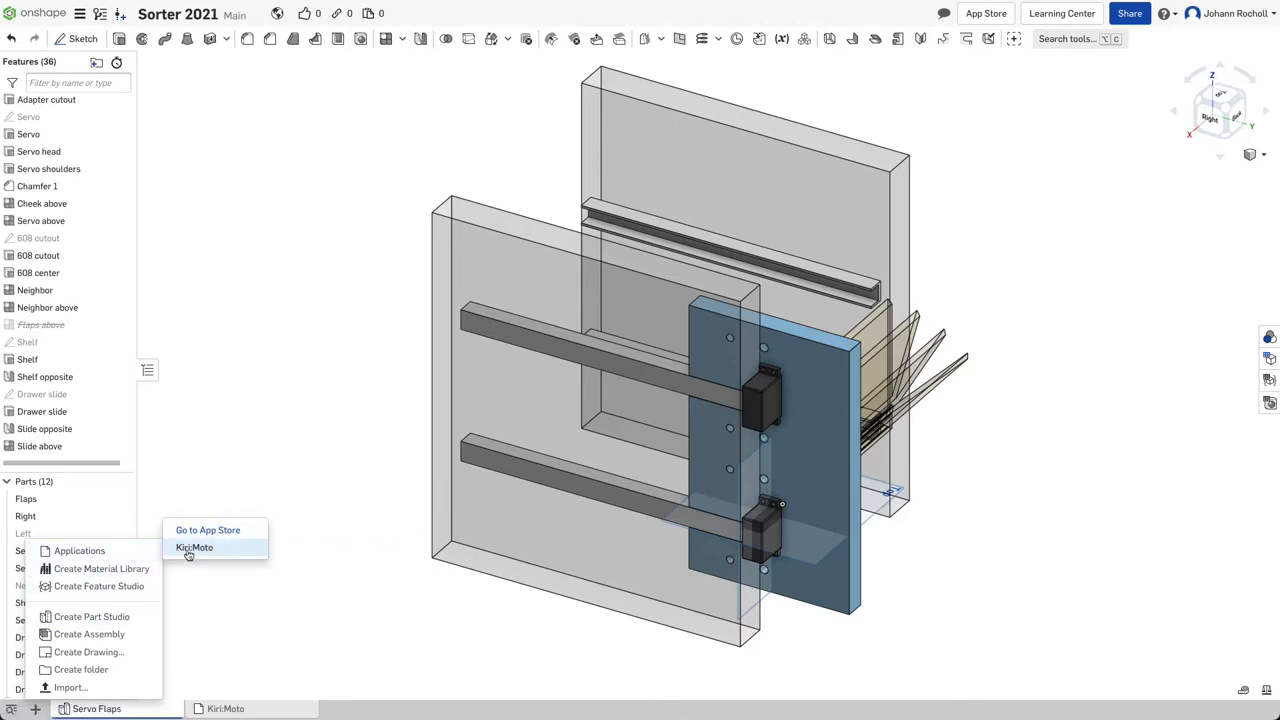
pyautogui.moveTo(228, 552)
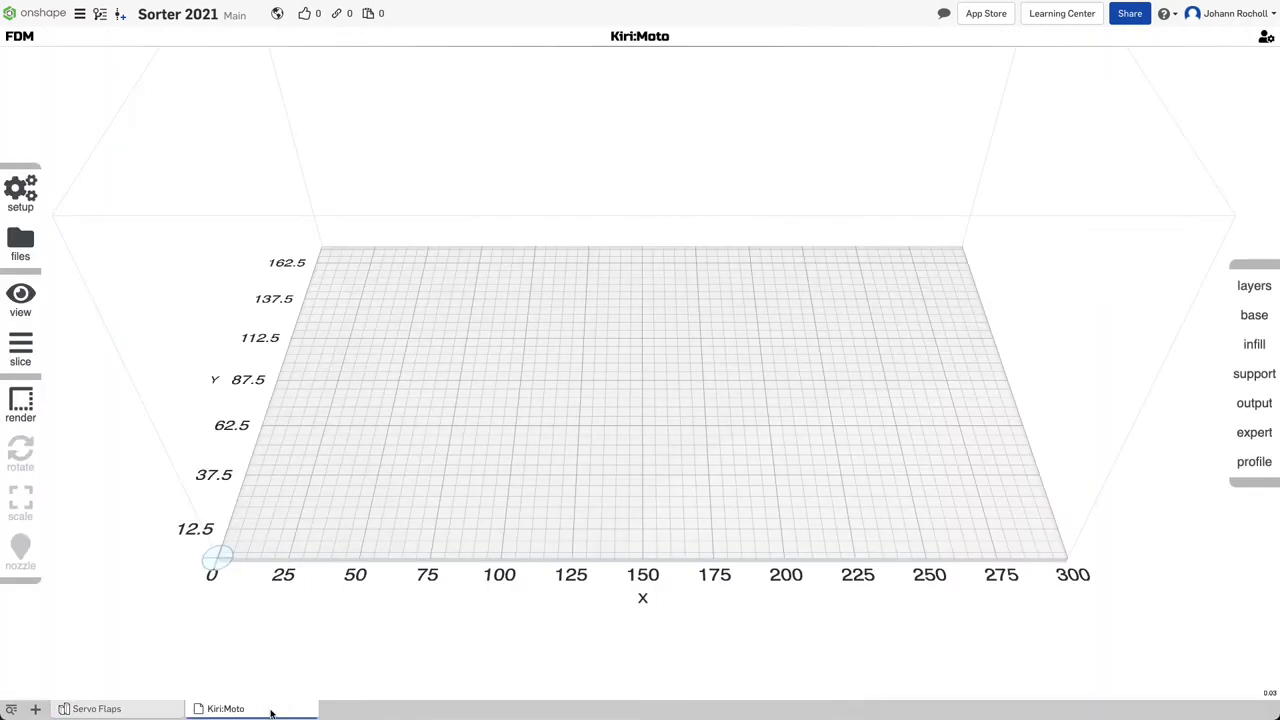
# Set Kiri:Moto to CNC mode with the Carbide3D Shapeoko XL machine
pyautogui.click(20, 190)
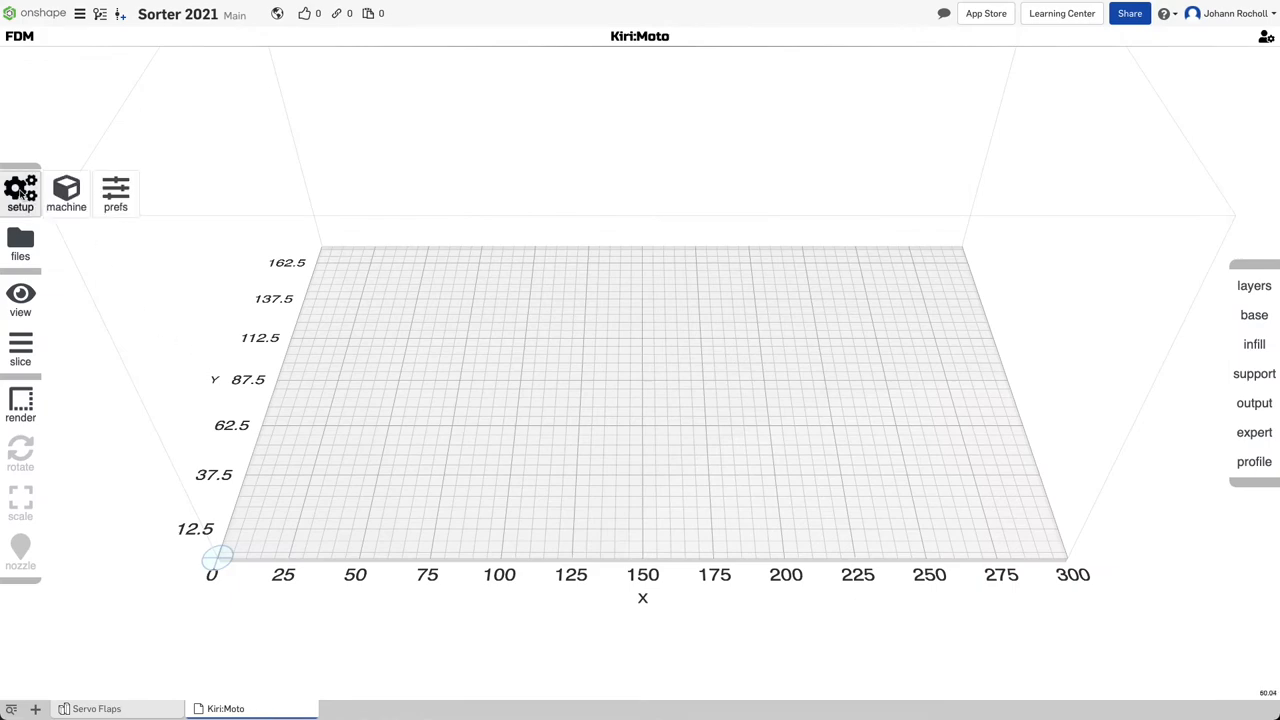
pyautogui.click(20, 196)
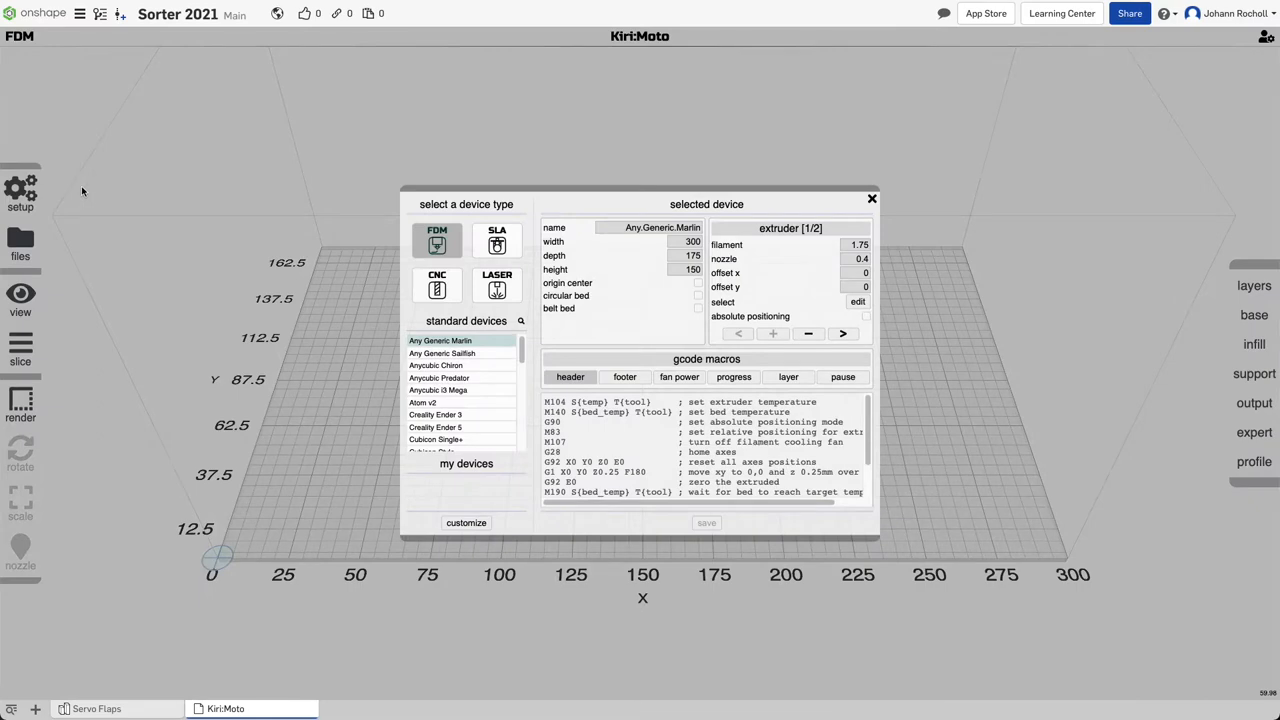
pyautogui.click(436, 284)
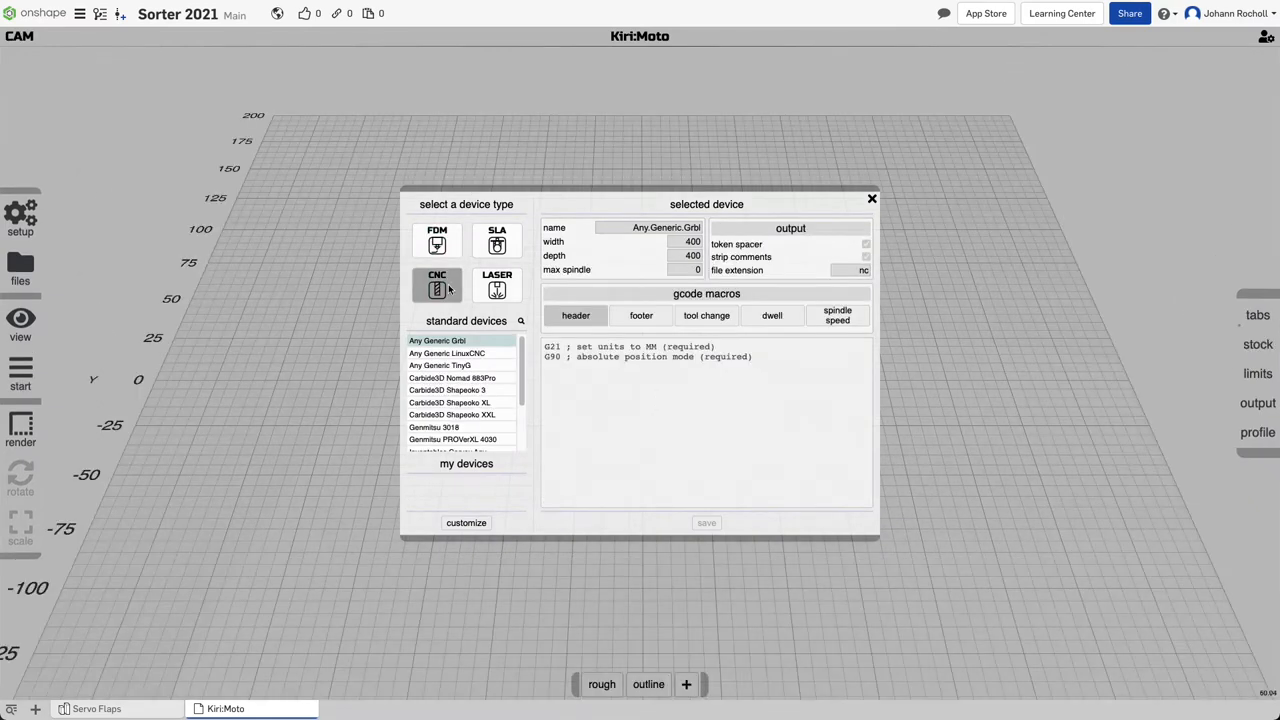
pyautogui.click(448, 402)
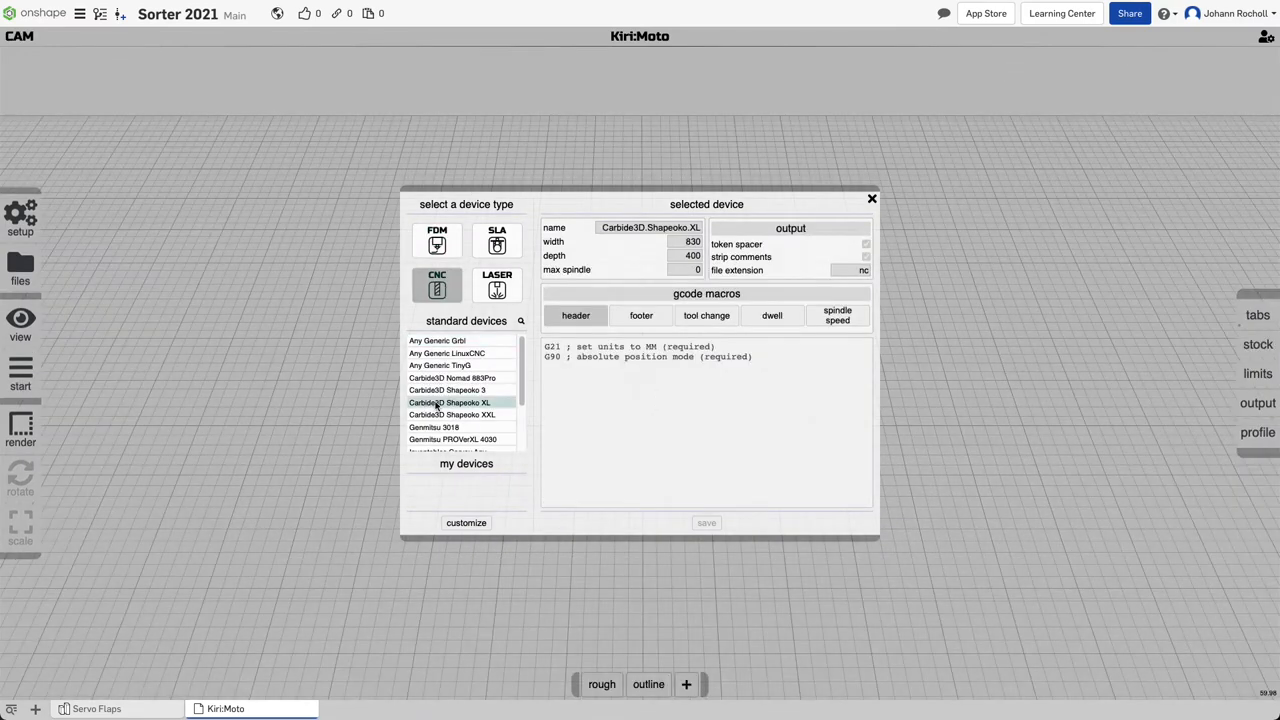
pyautogui.moveTo(488, 404)
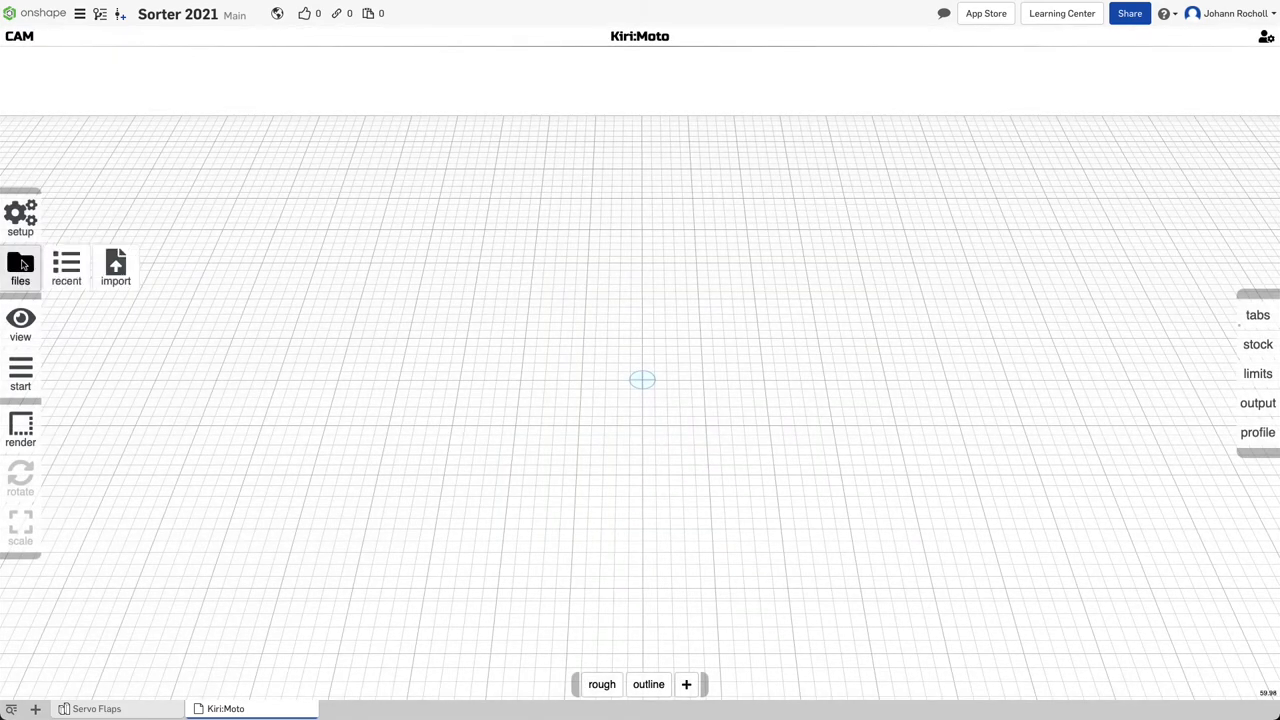
# Import the Right part of Sorter 2021 onto the Kiri:Moto bed
pyautogui.click(20, 268)
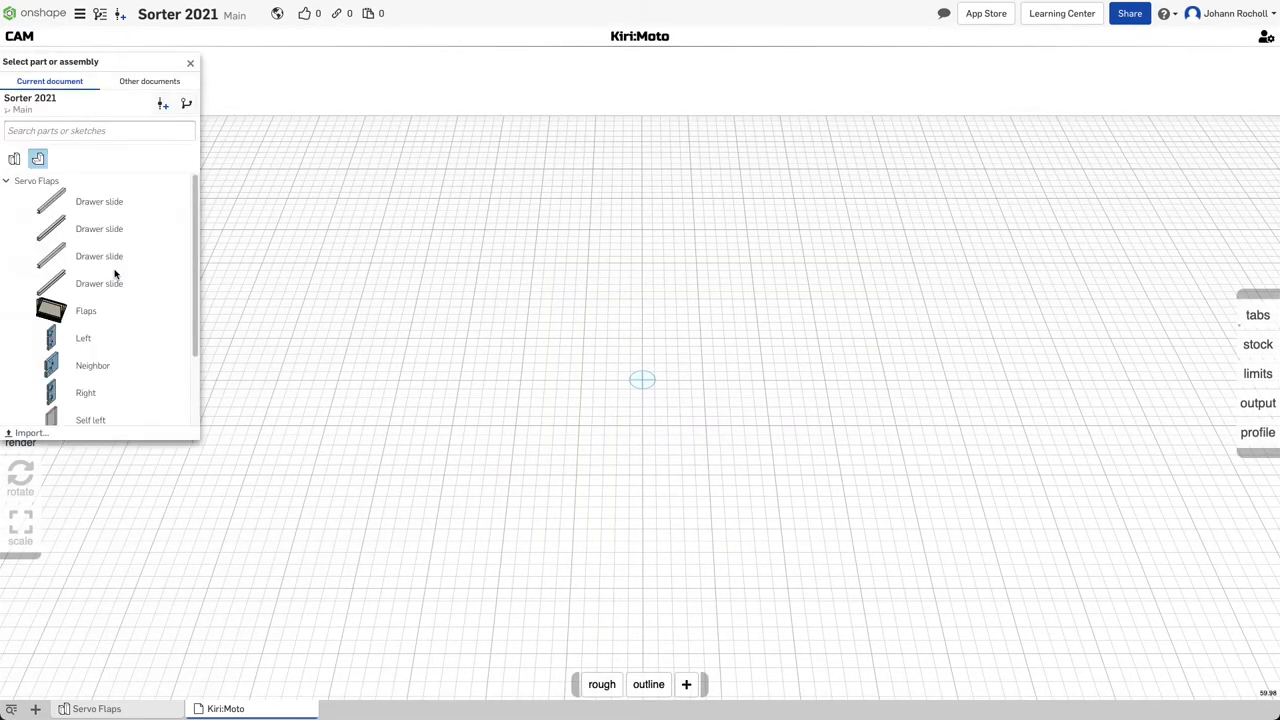
pyautogui.scroll(-3)
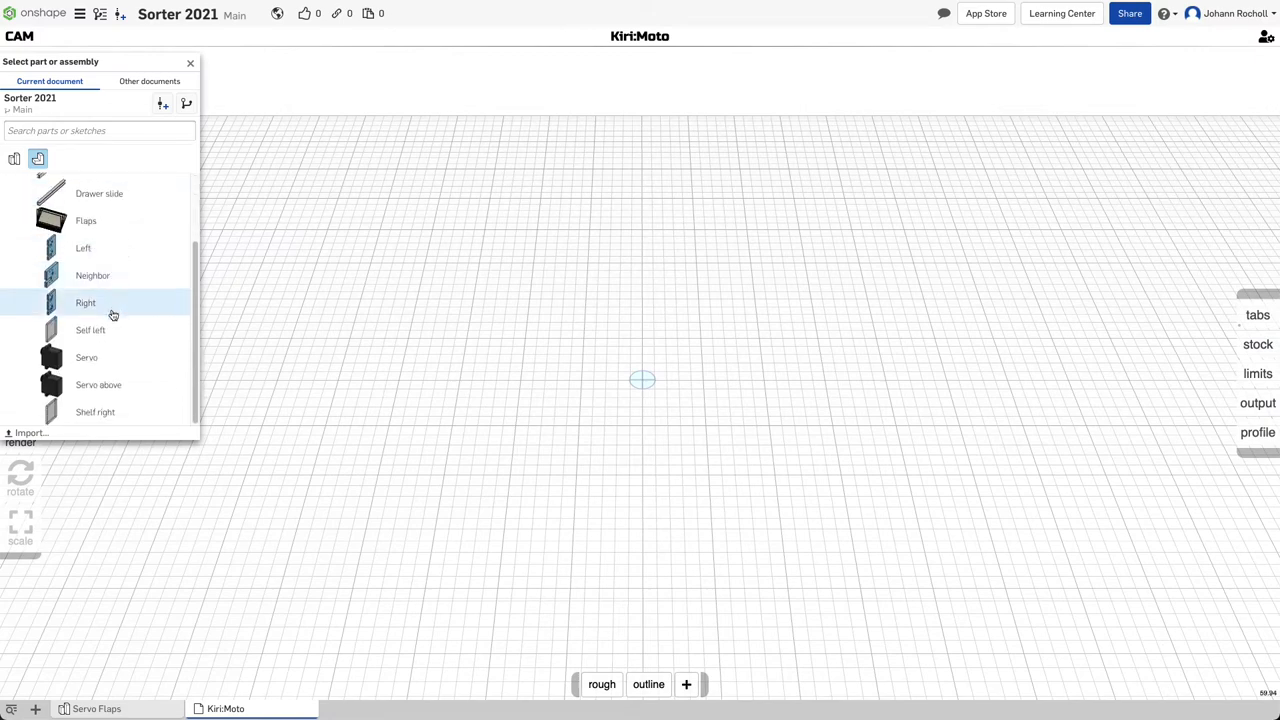
pyautogui.click(86, 304)
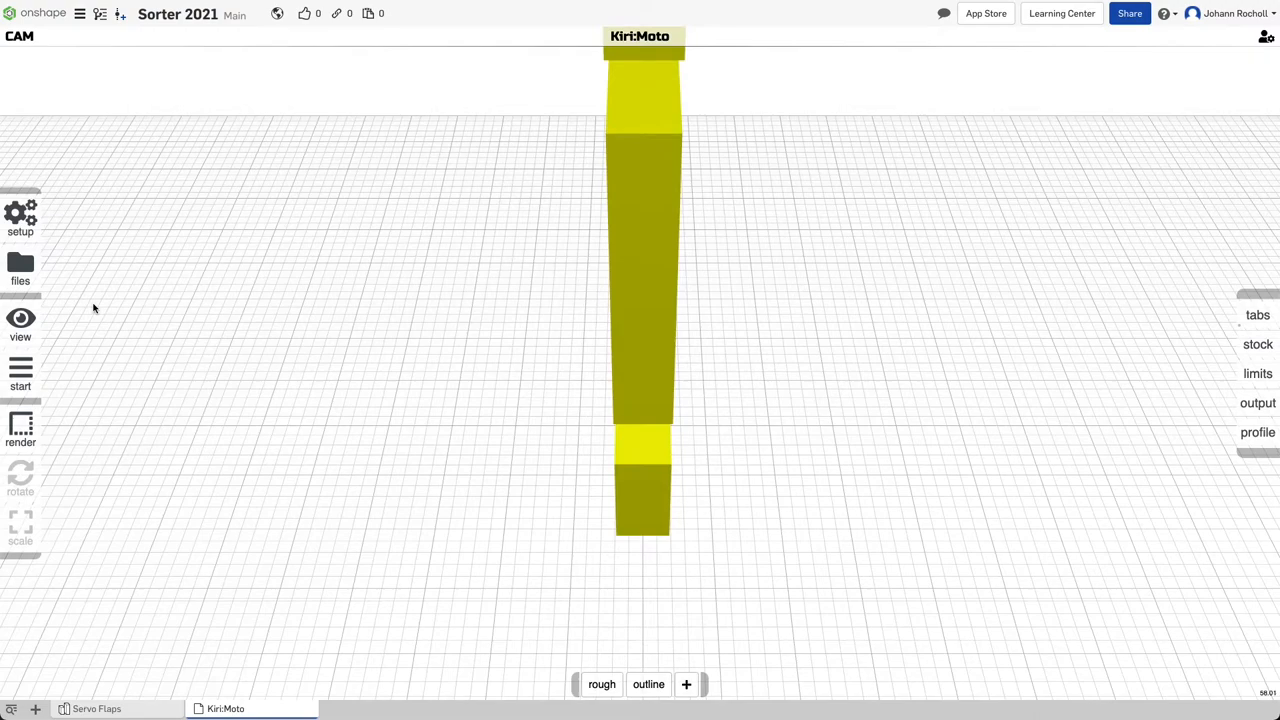
# Rotate the Right panel so it lies flat on the bed
pyautogui.moveTo(94, 308); pyautogui.dragTo(476, 334)
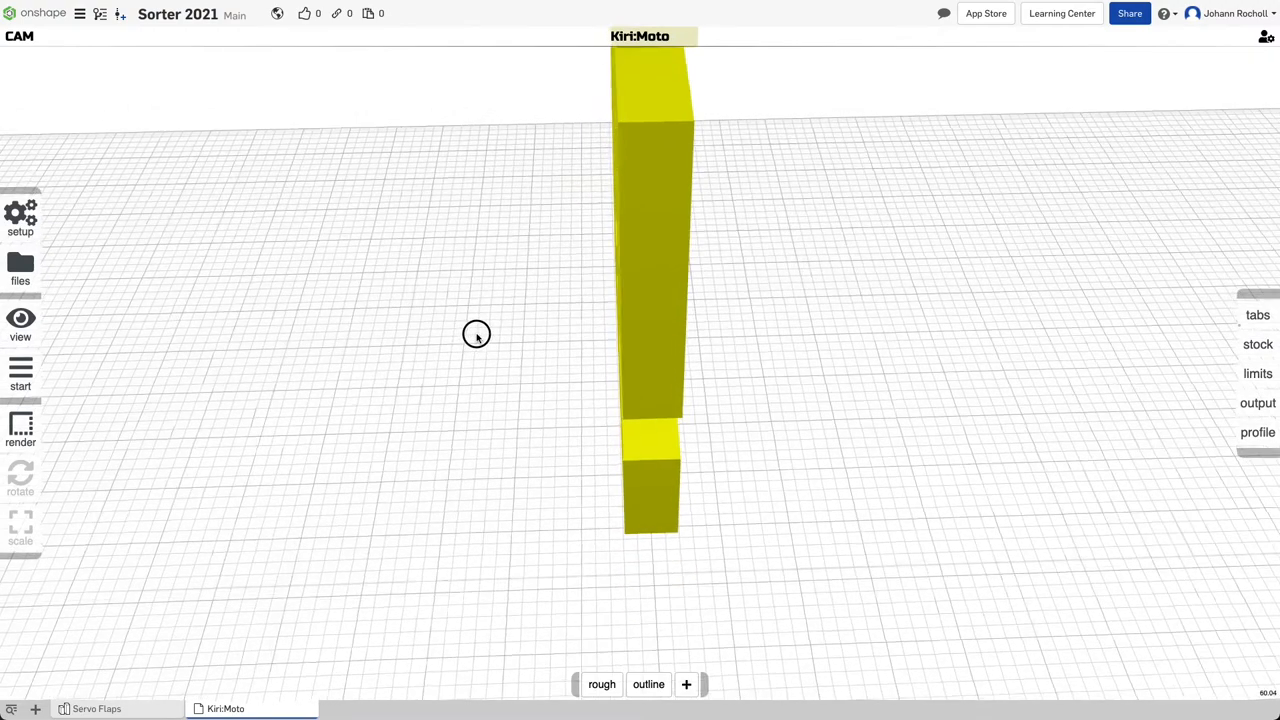
pyautogui.moveTo(476, 336); pyautogui.dragTo(690, 190)
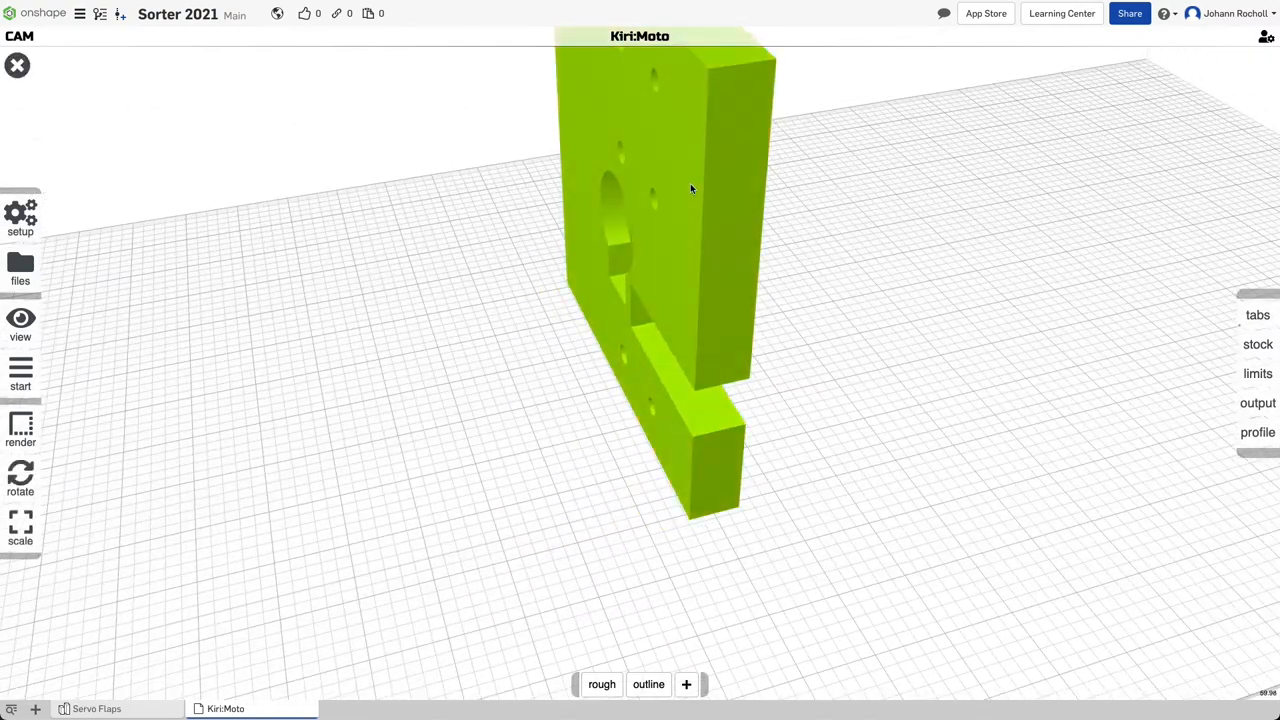
pyautogui.click(20, 476)
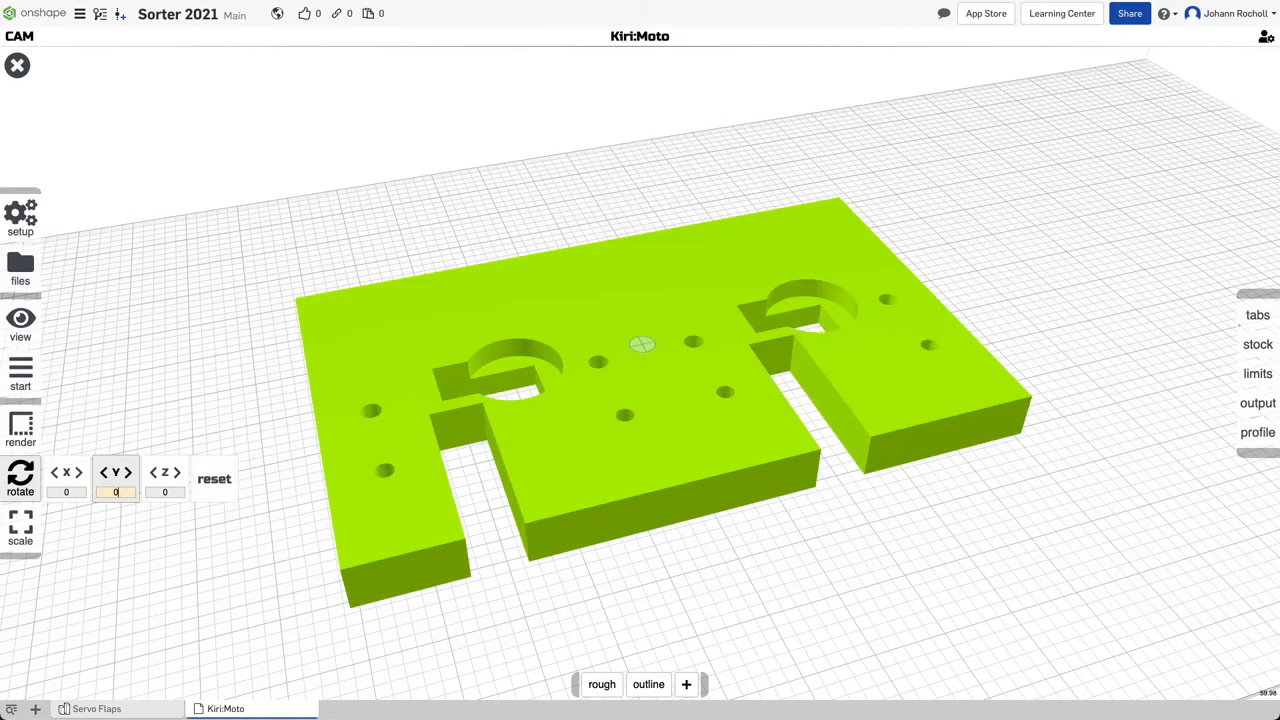
pyautogui.click(600, 684)
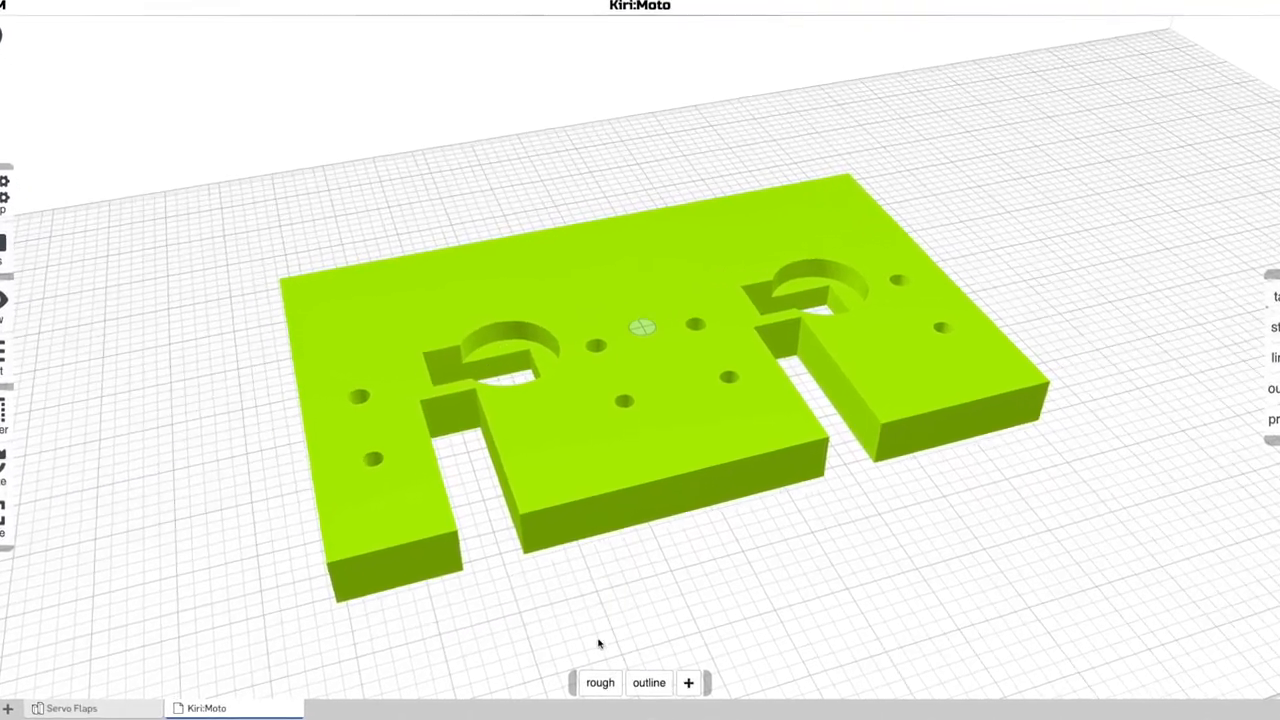
pyautogui.click(600, 682)
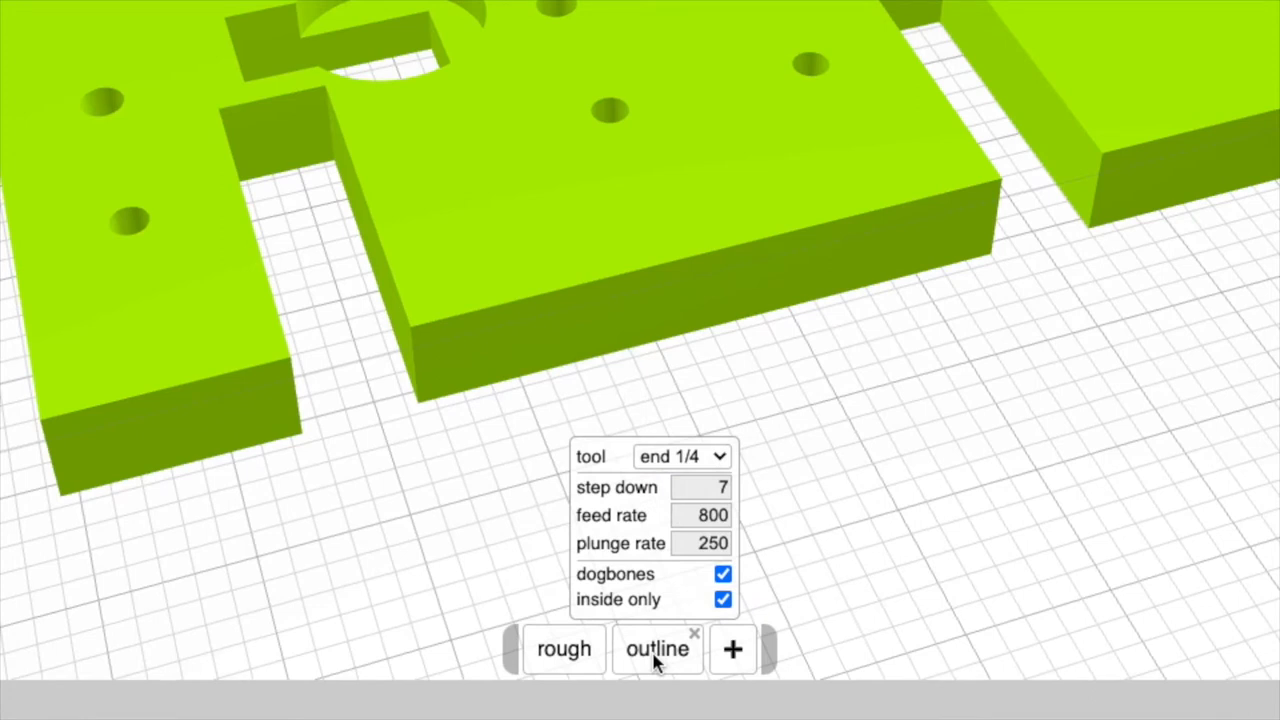
pyautogui.moveTo(664, 460)
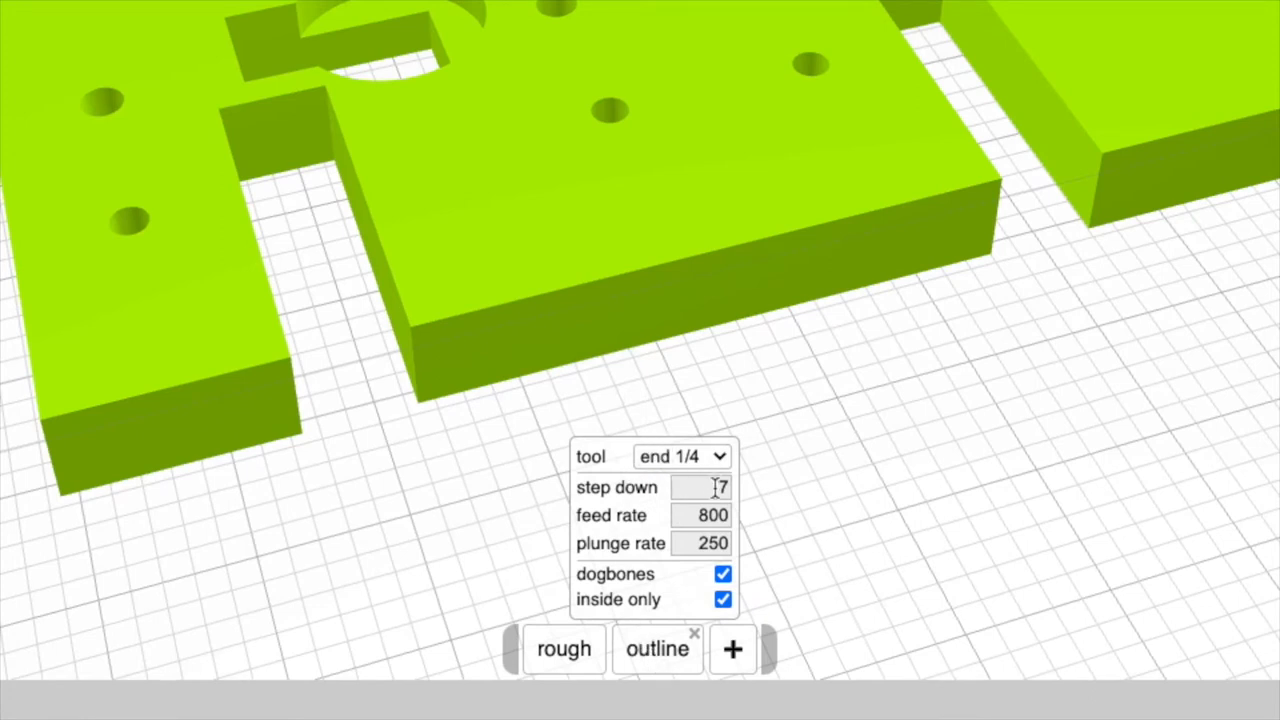
pyautogui.moveTo(700, 488)
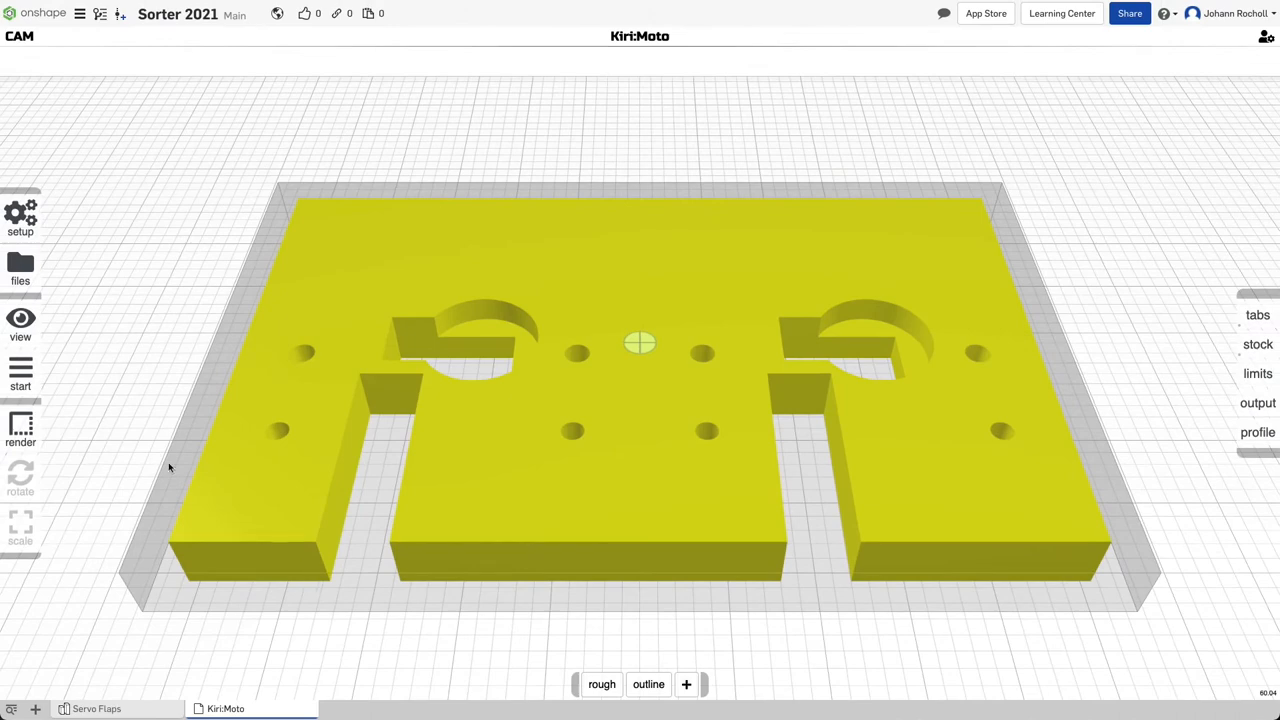
# Slice the Right plate and preview the roughing toolpaths around the servo pockets
pyautogui.click(20, 376)
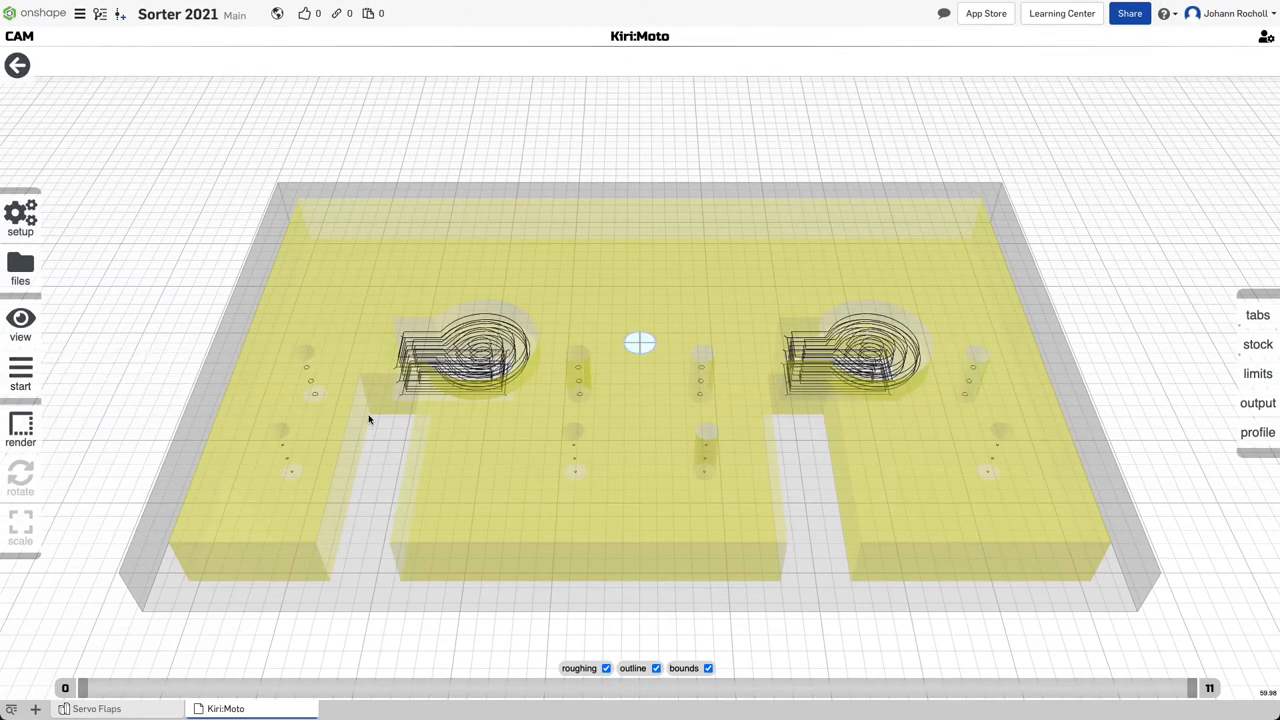
pyautogui.click(20, 376)
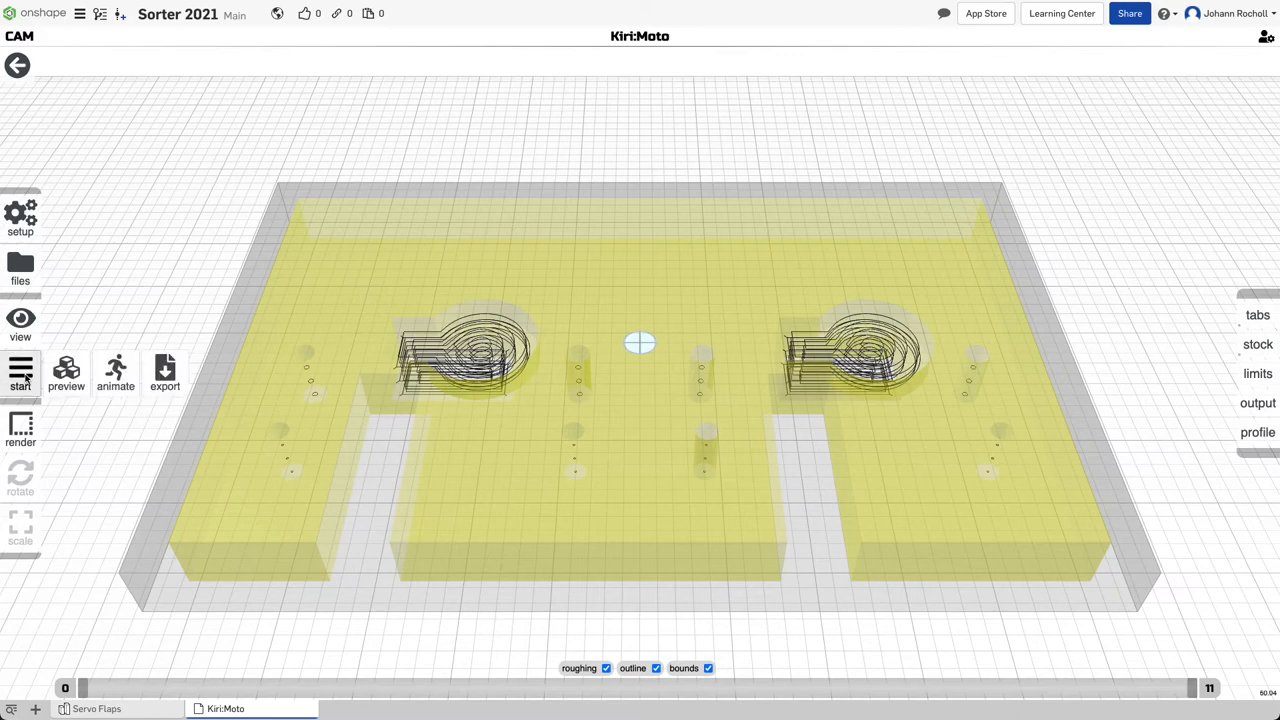
pyautogui.click(116, 370)
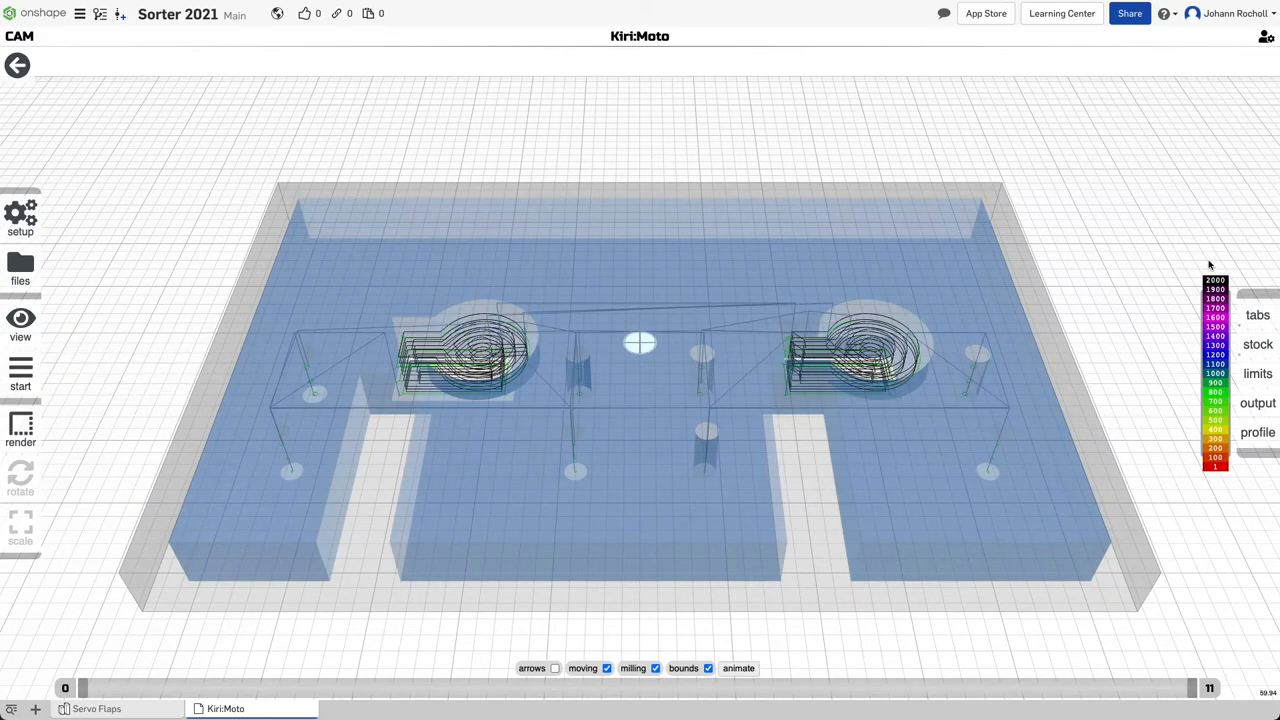
pyautogui.moveTo(350, 378)
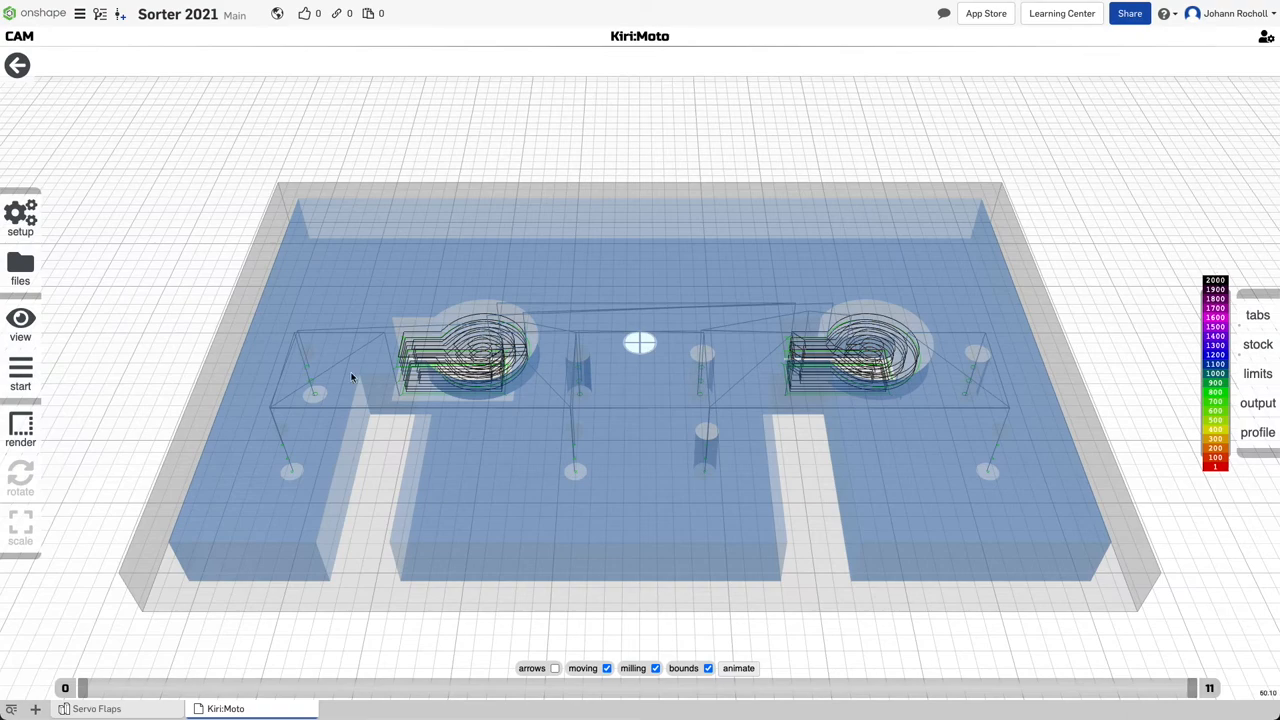
pyautogui.moveTo(456, 356)
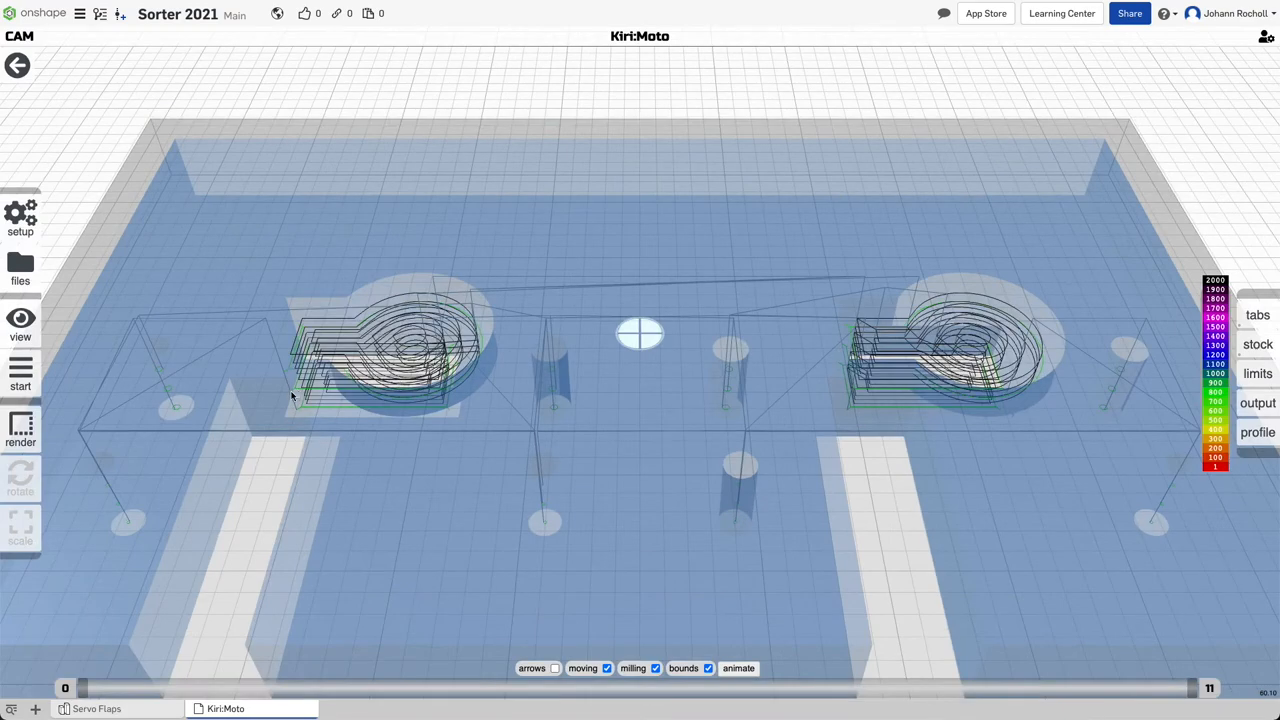
pyautogui.moveTo(640, 400); pyautogui.dragTo(640, 300)
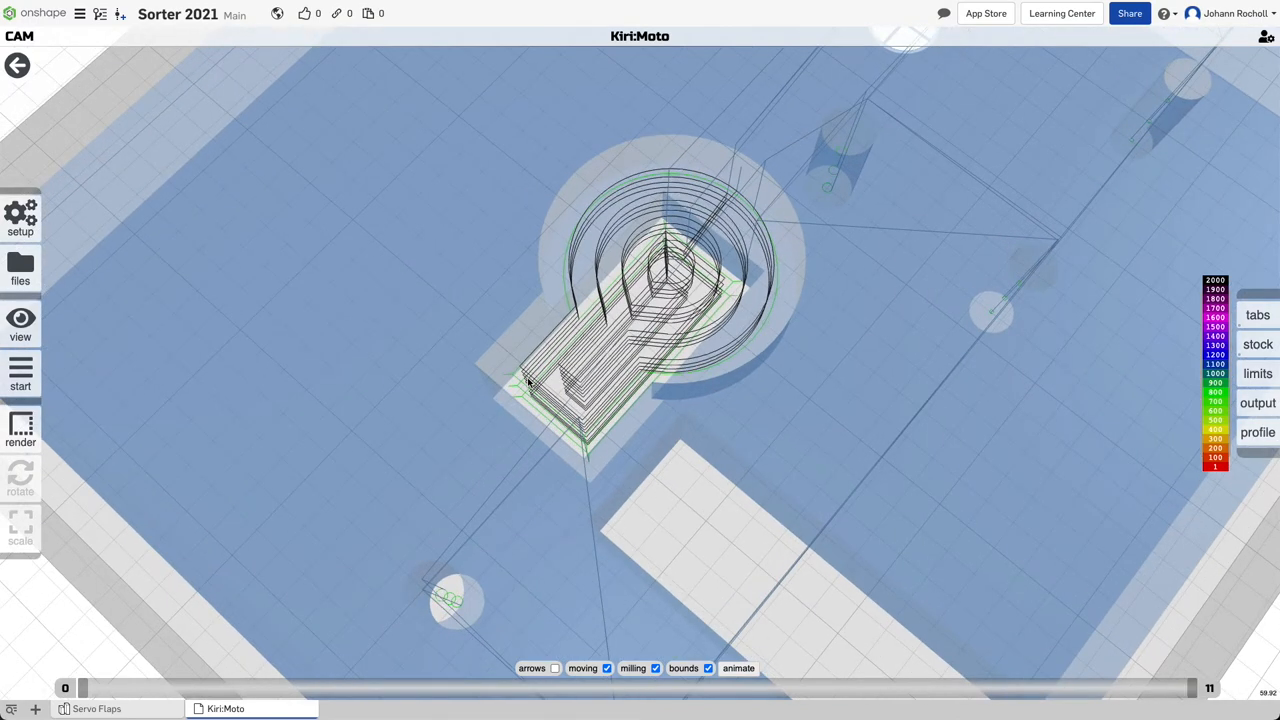
pyautogui.click(20, 376)
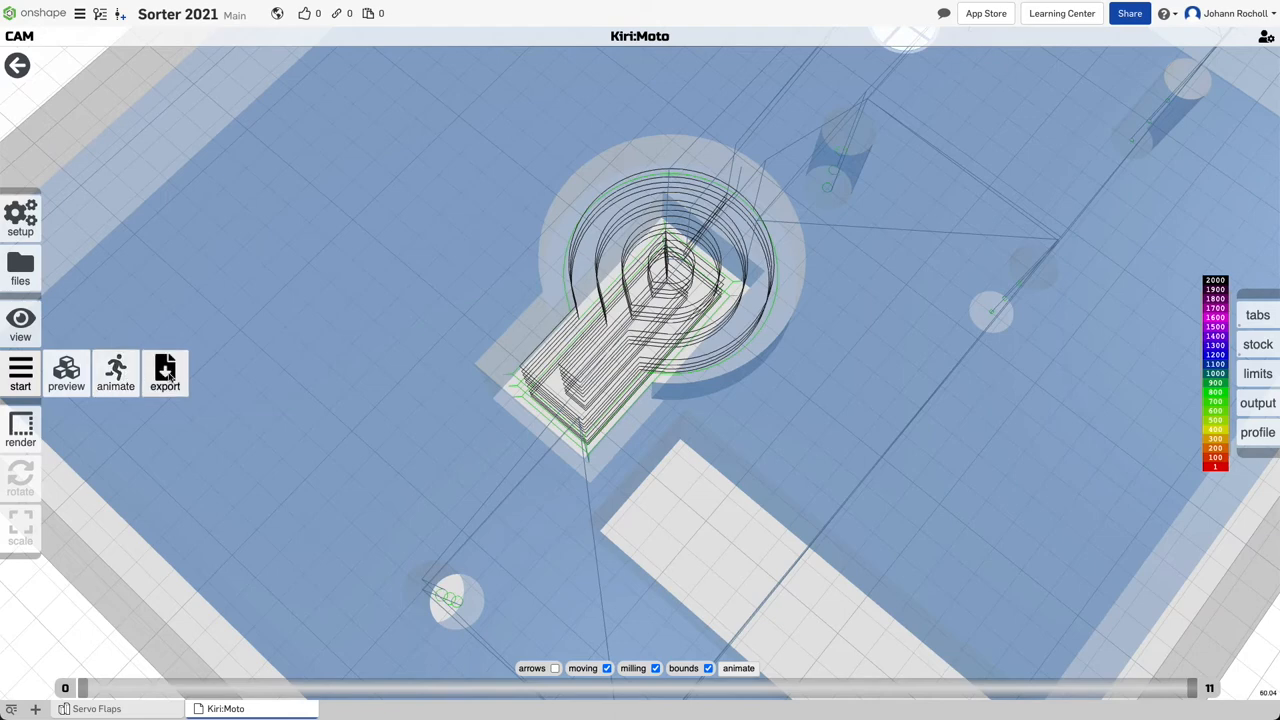
# Download the toolpaths as G-code file cnc-003.nc and launch Carbide Motion from Applications
pyautogui.click(164, 374)
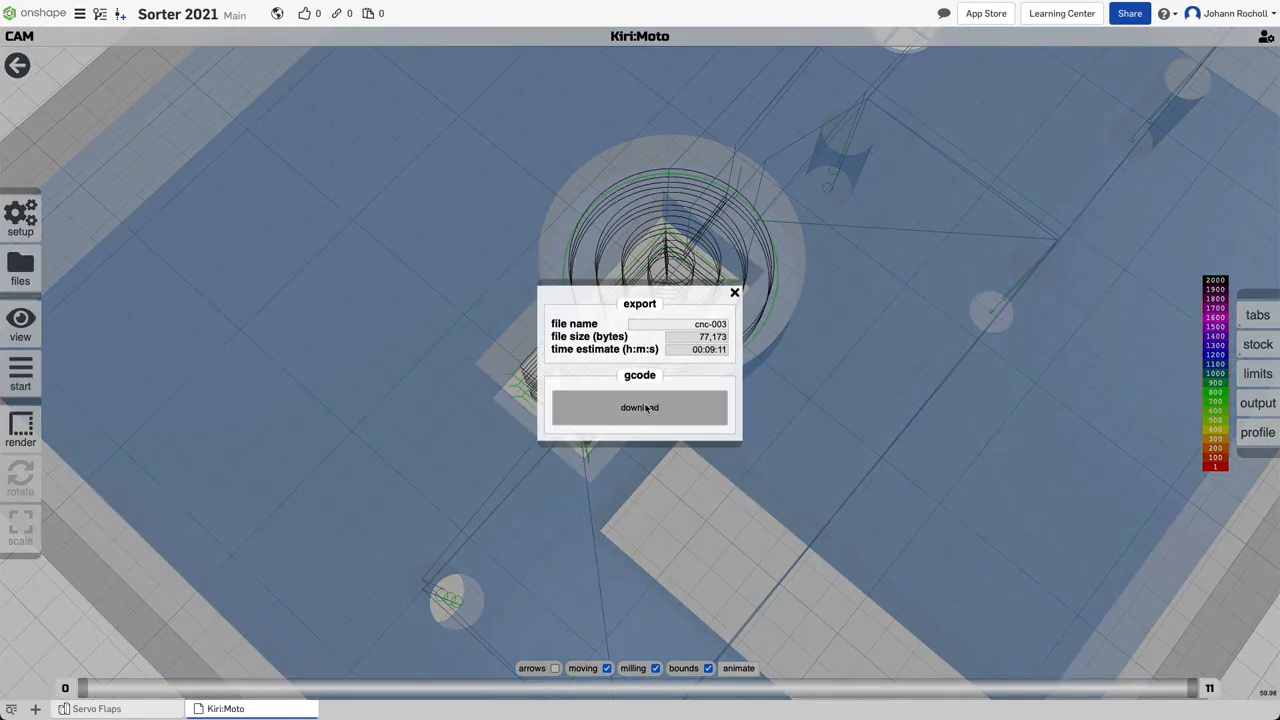
pyautogui.click(640, 408)
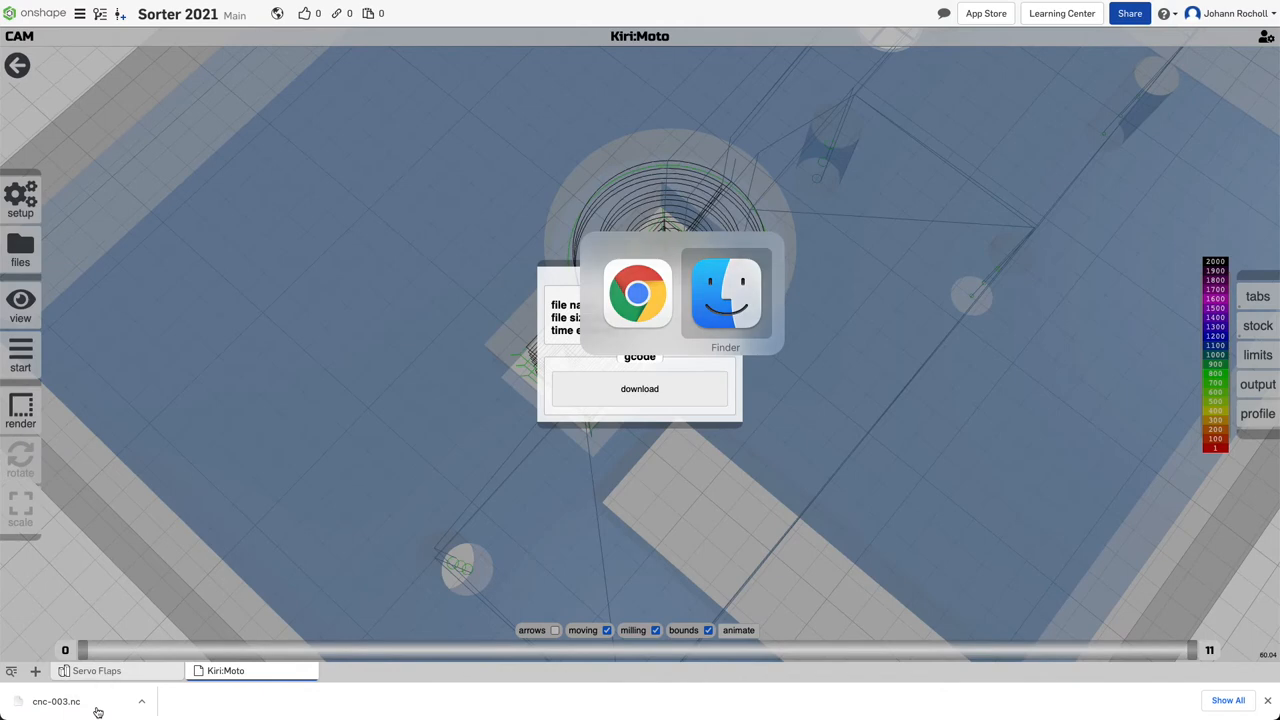
pyautogui.click(724, 292)
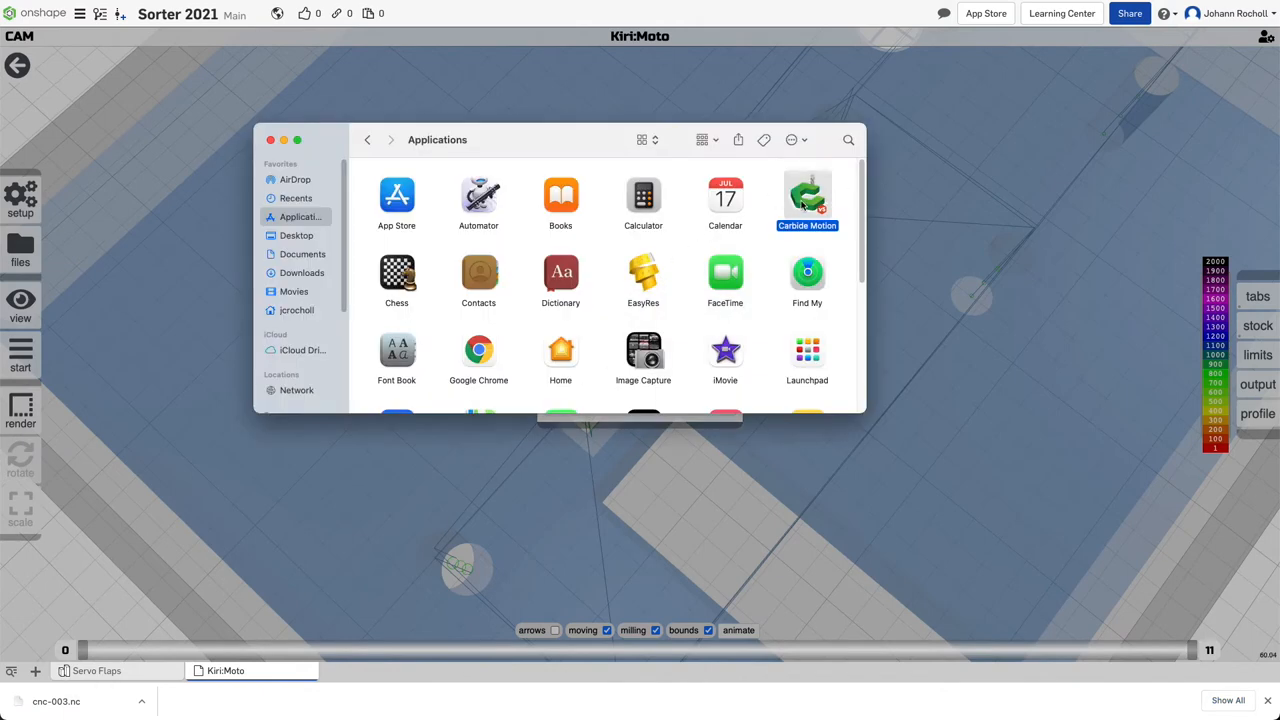
pyautogui.doubleClick(808, 196)
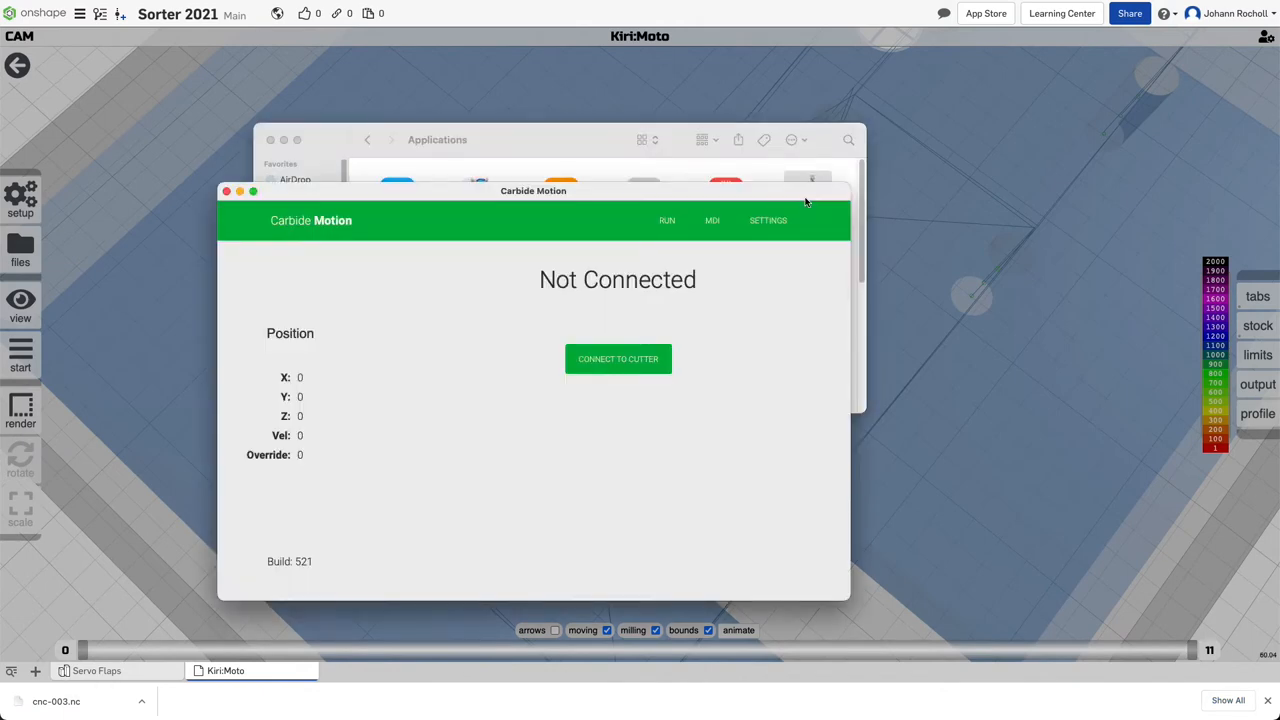
pyautogui.moveTo(724, 316)
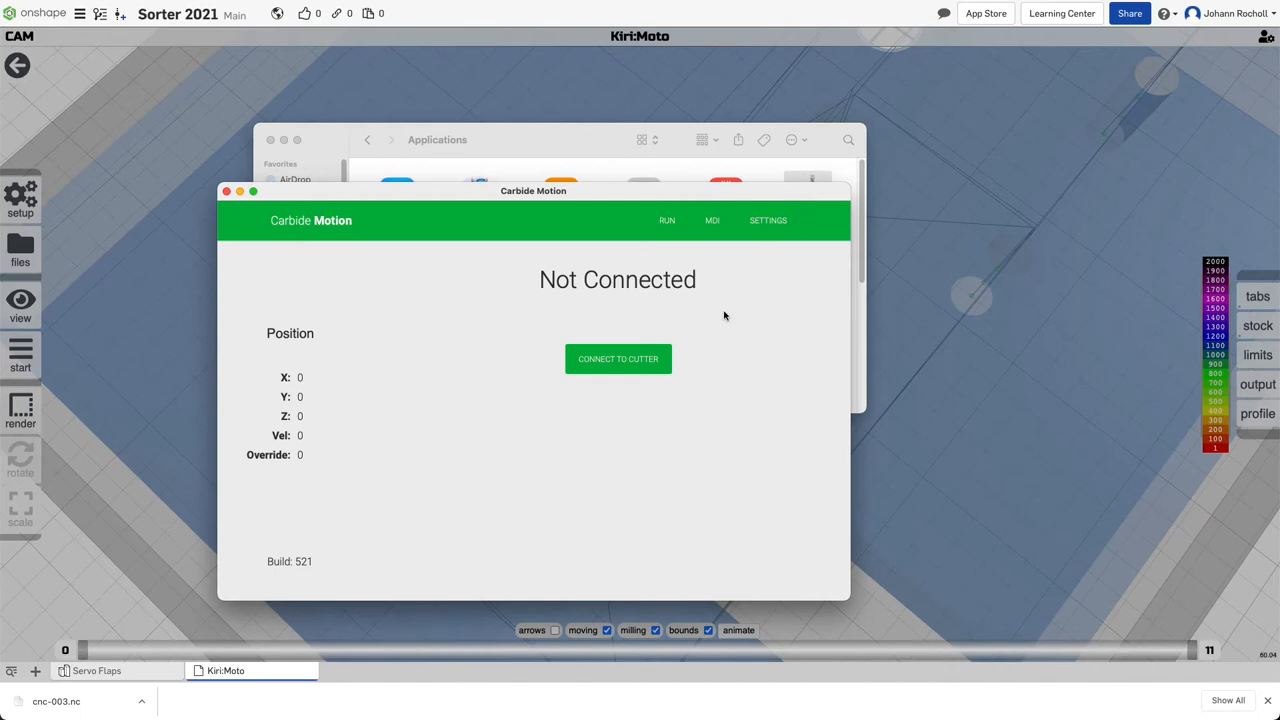
# Connect to the cutter, load cnc-003.nc and initialize the machine for the job
pyautogui.click(618, 358)
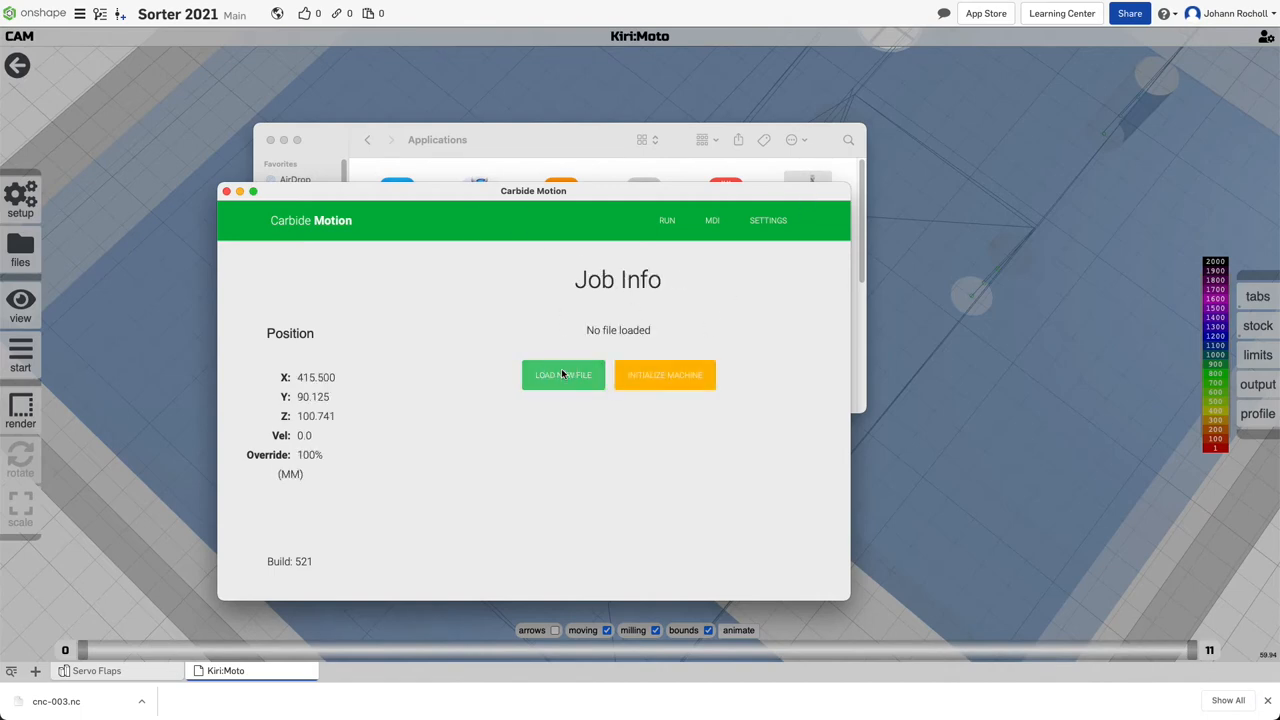
pyautogui.click(564, 374)
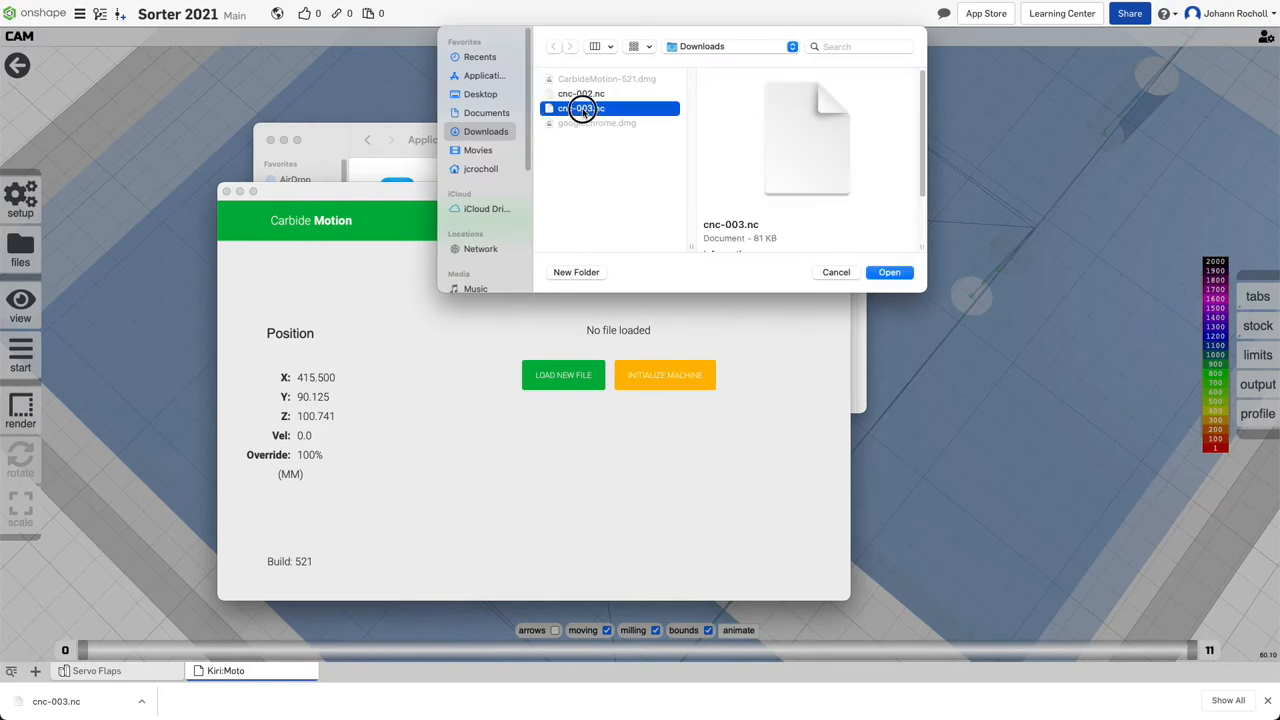
pyautogui.click(888, 272)
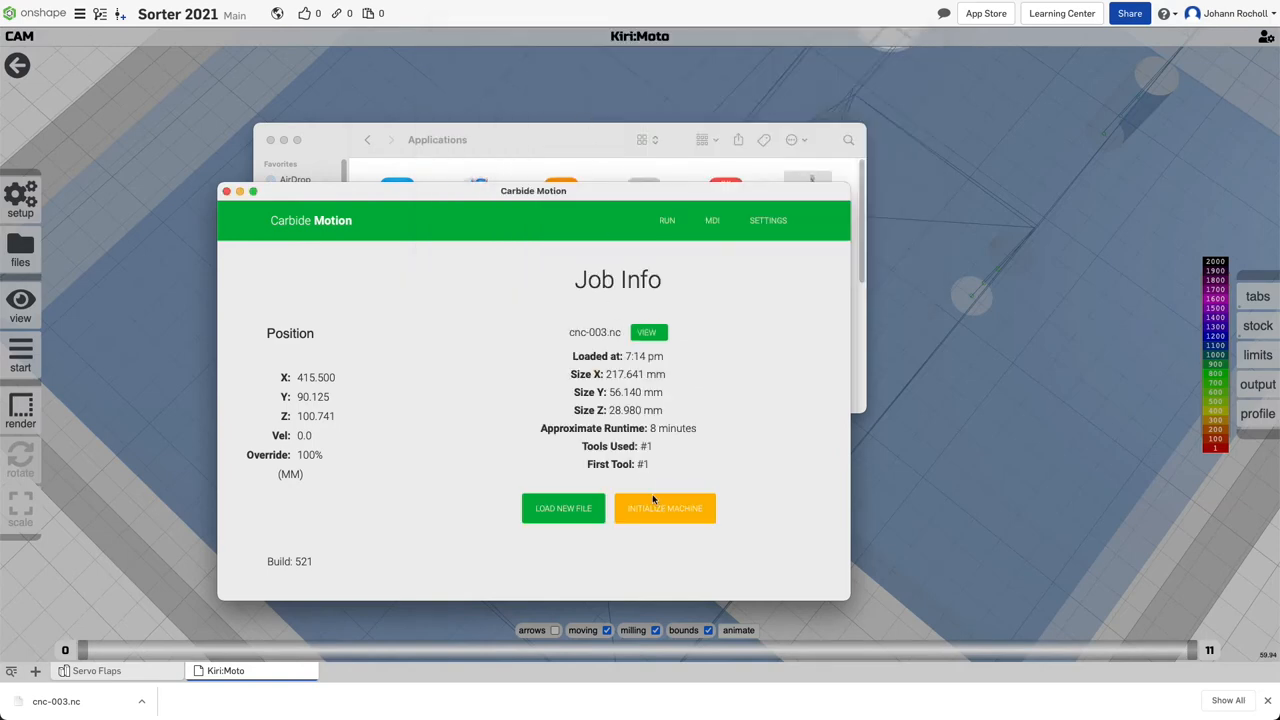
pyautogui.click(664, 508)
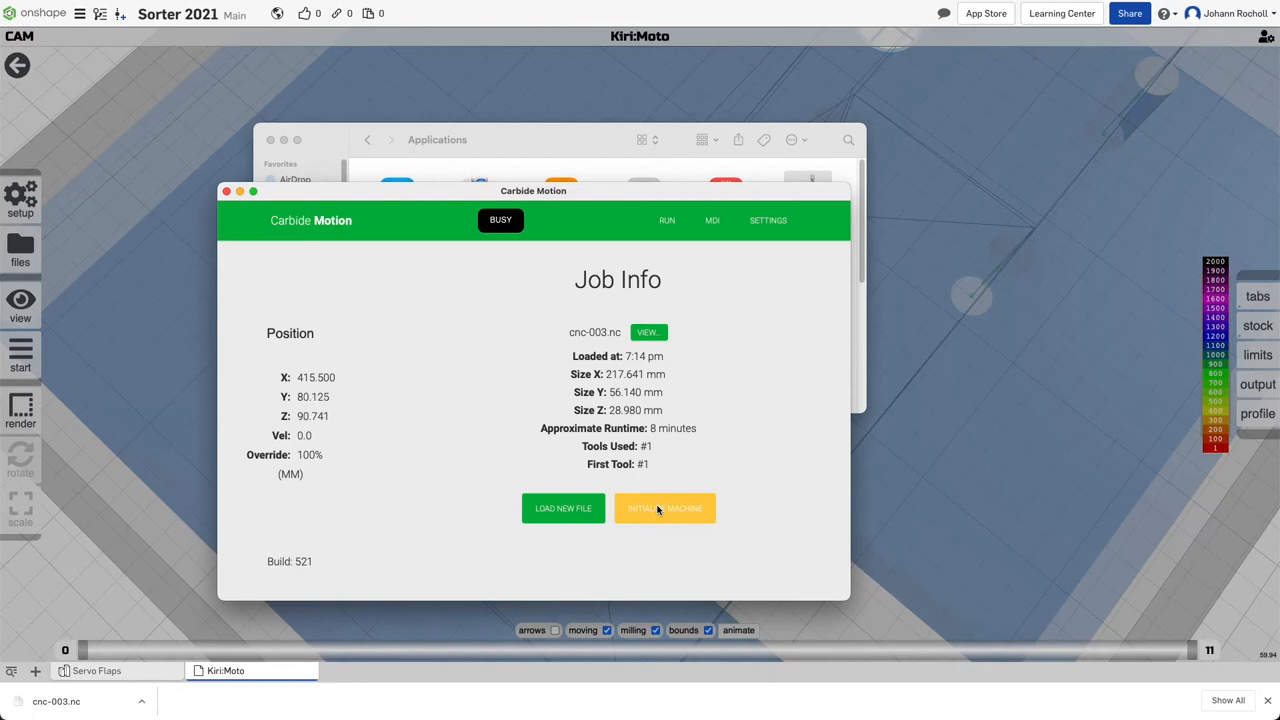
pyautogui.click(664, 508)
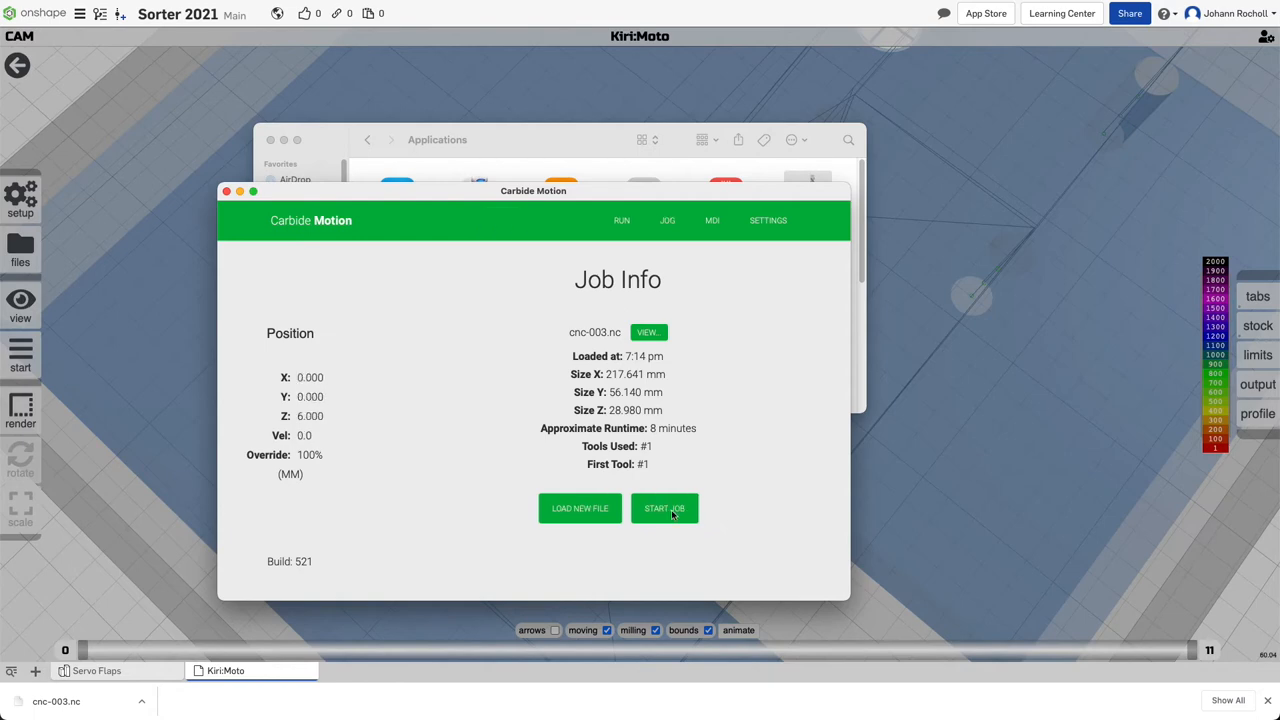
# Start cutting the cnc-003.nc program on the Shapeoko from the Run Job screen
pyautogui.click(664, 508)
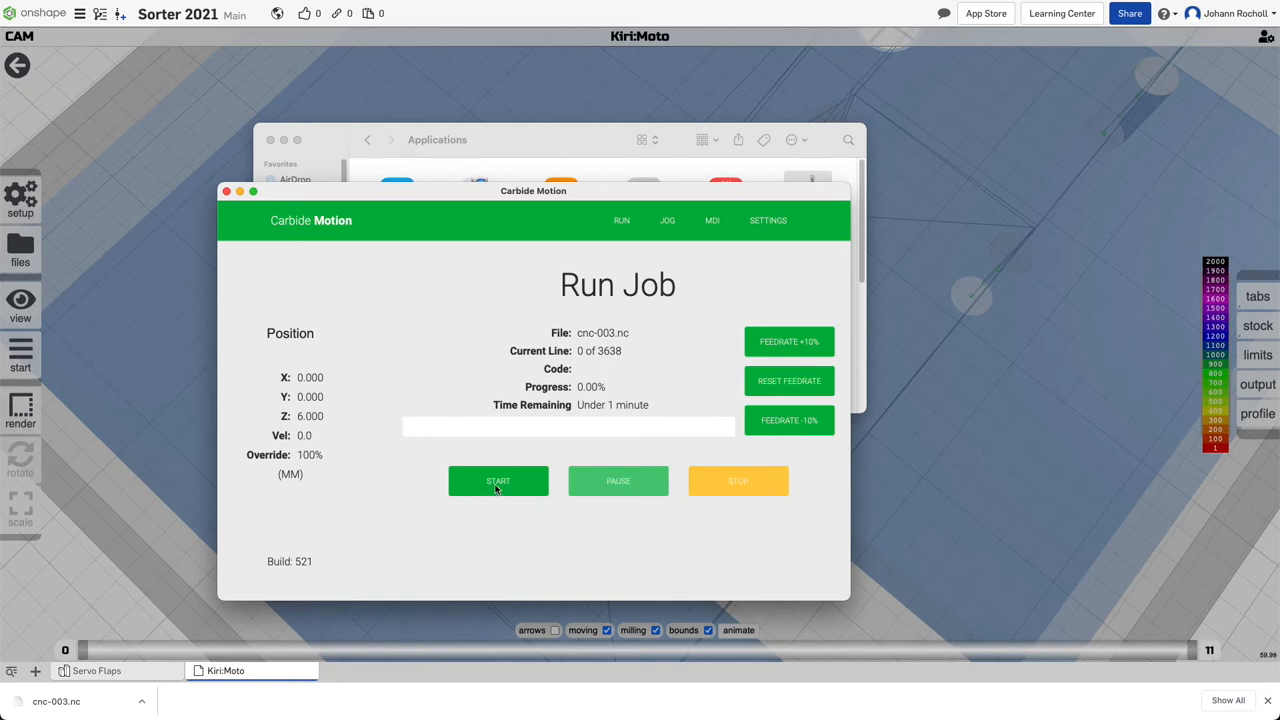
pyautogui.click(498, 480)
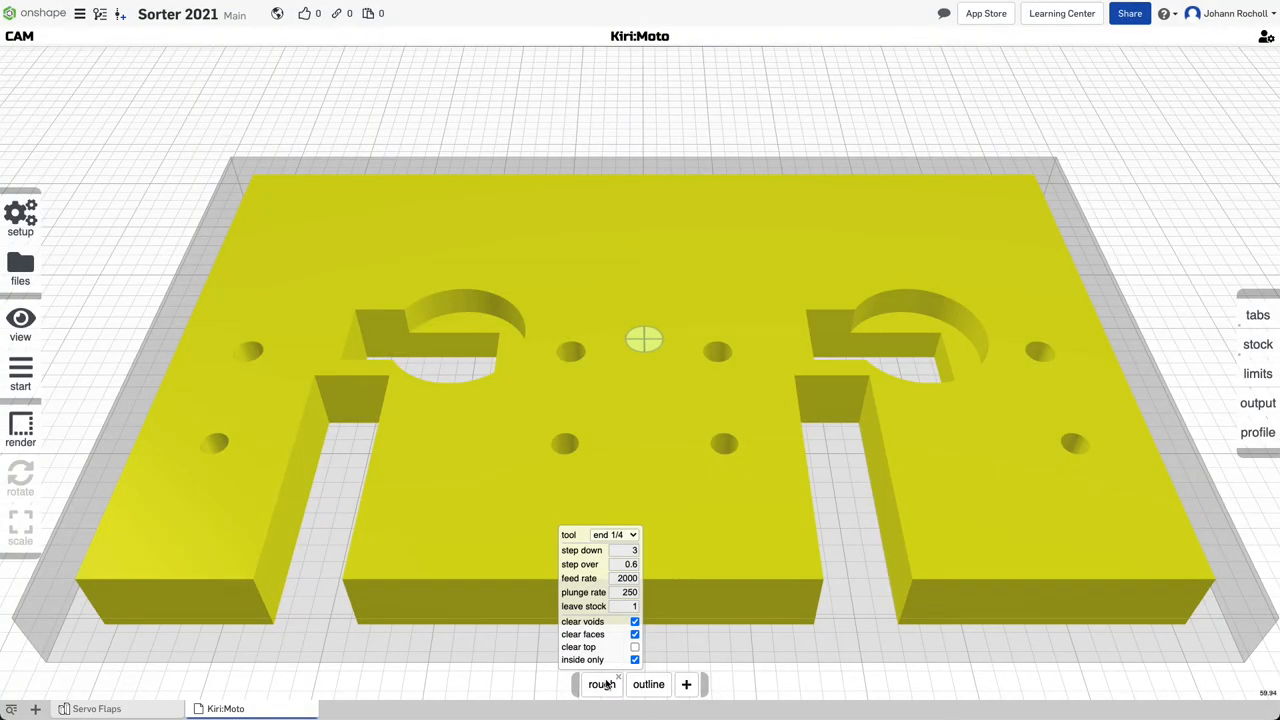
# Remove the rough operation, set outline to outside only, and slice the perimeter toolpath
pyautogui.click(648, 684)
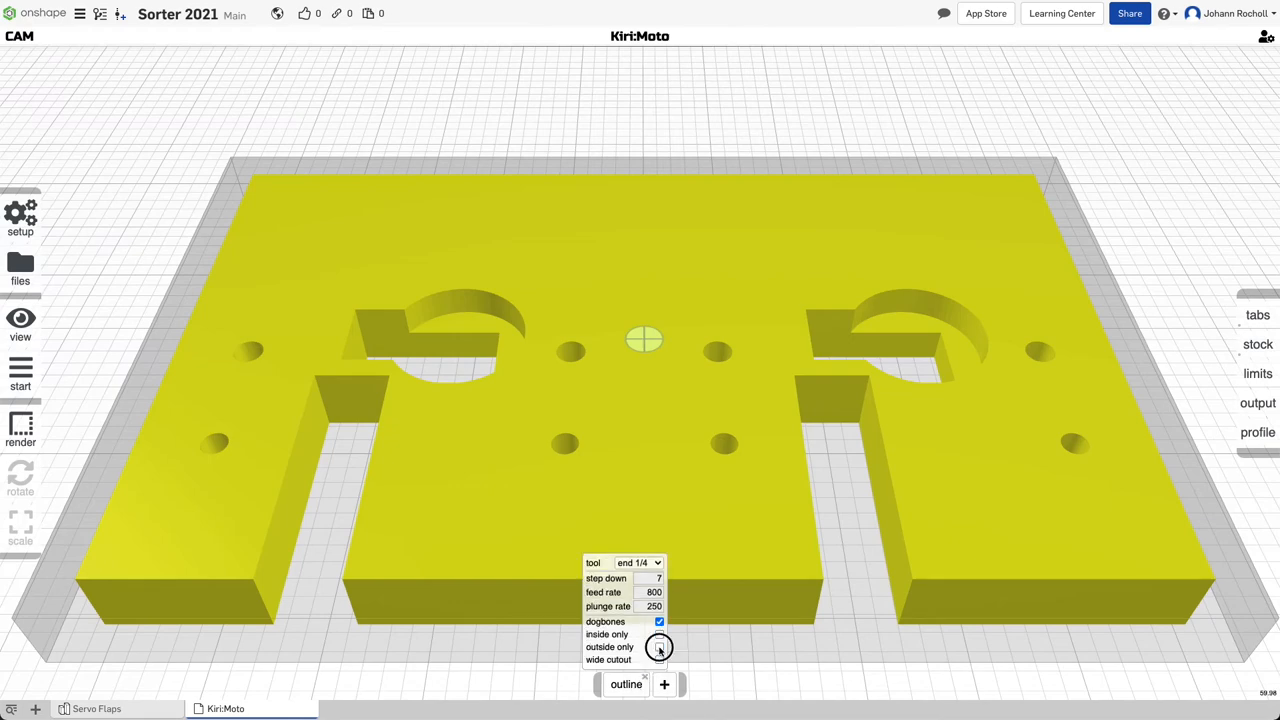
pyautogui.click(658, 648)
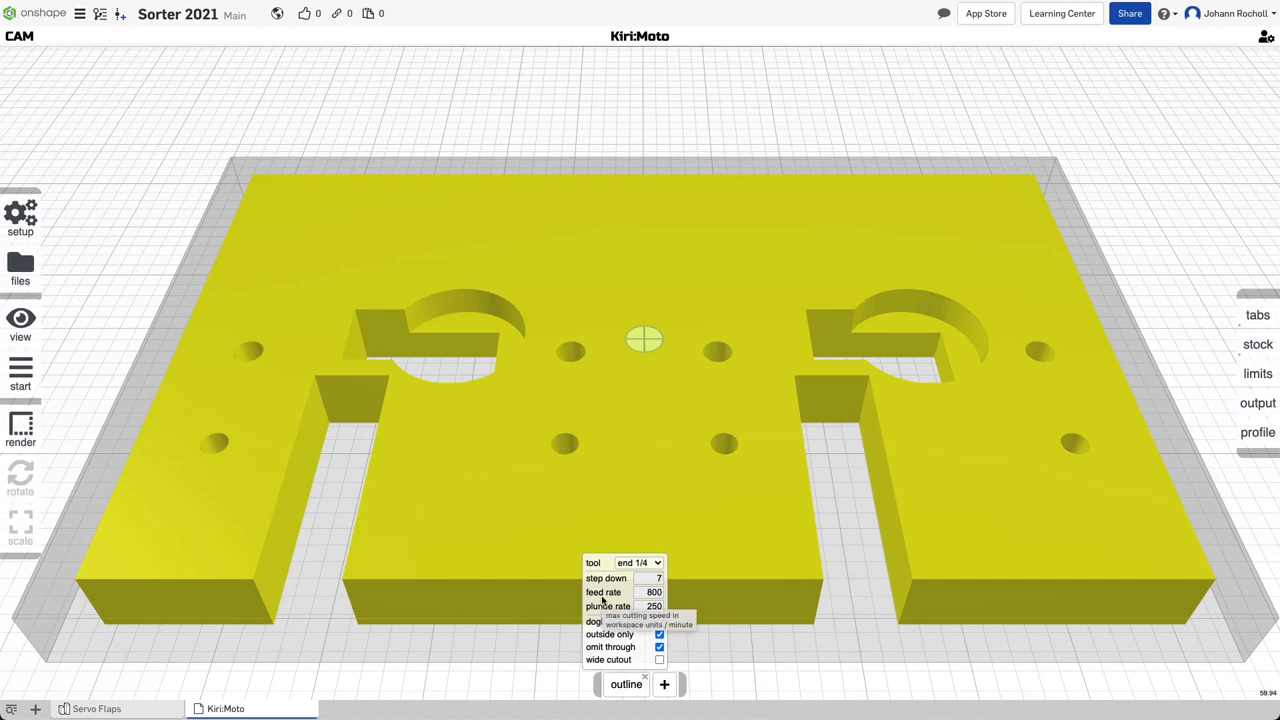
pyautogui.click(20, 376)
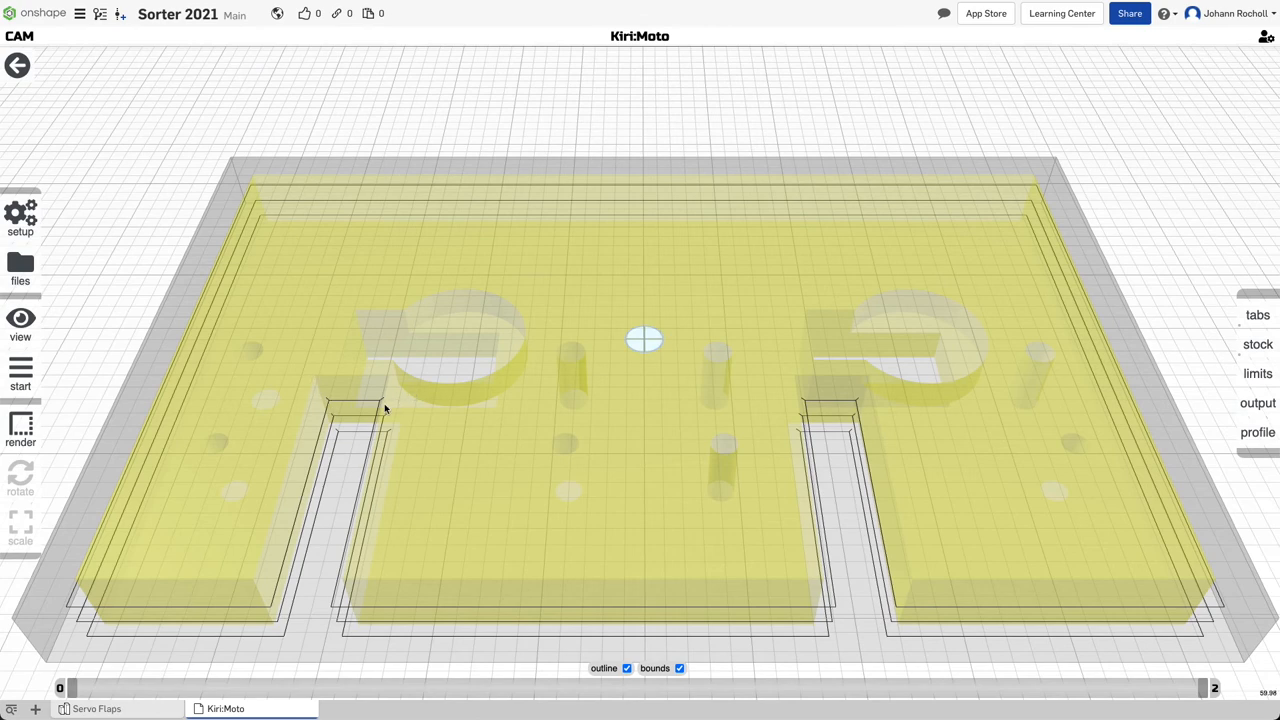
pyautogui.moveTo(64, 388)
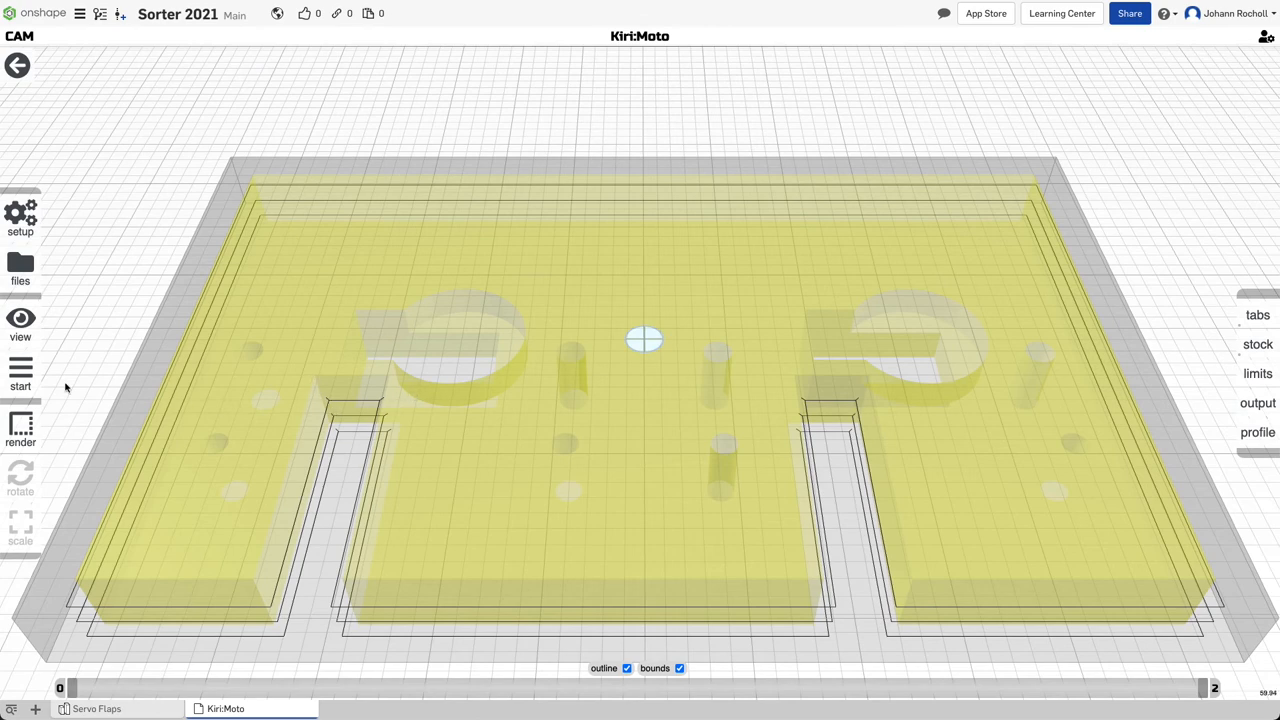
# Download the outline G-code as cnc-004.nc and bring up its run screen in Carbide Motion
pyautogui.click(20, 376)
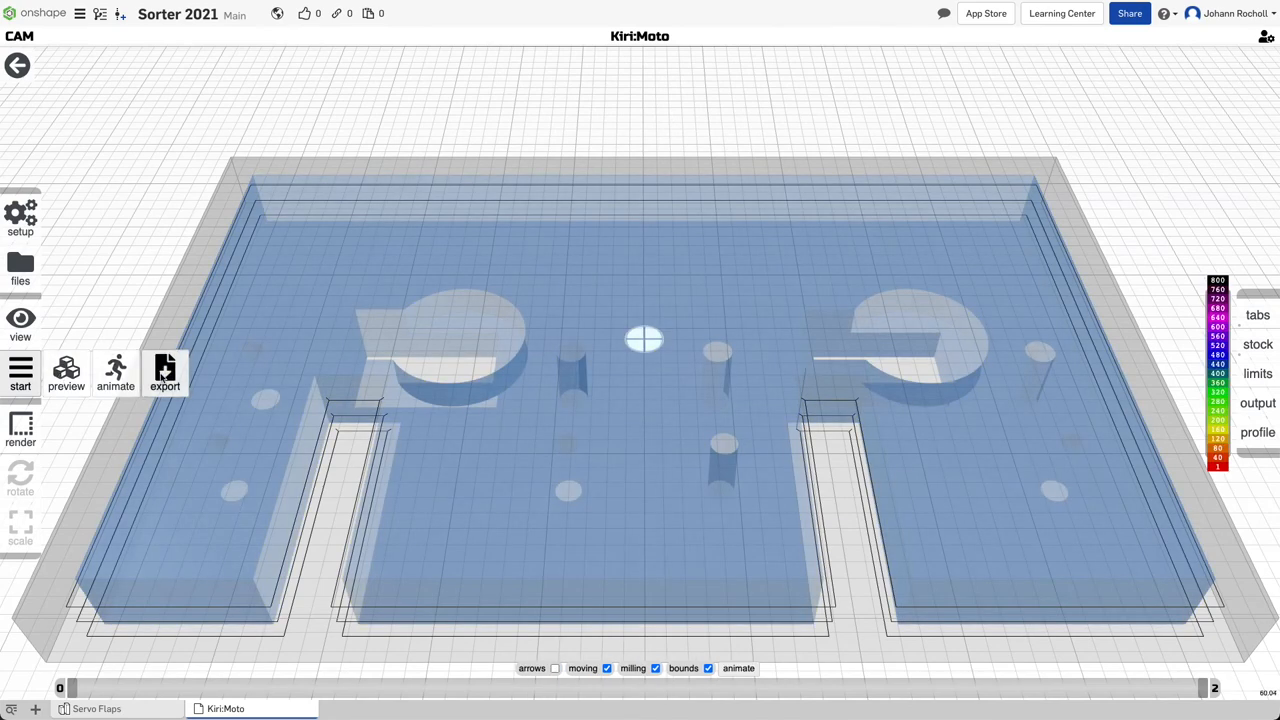
pyautogui.click(164, 372)
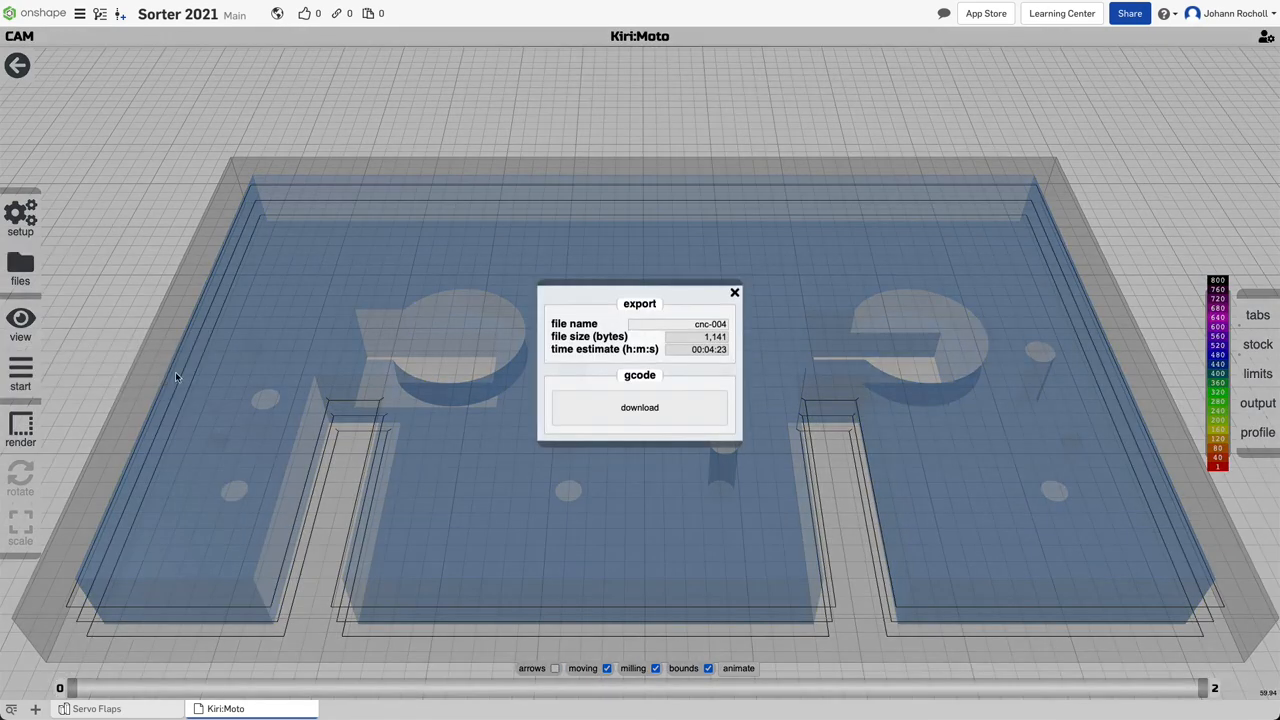
pyautogui.click(640, 408)
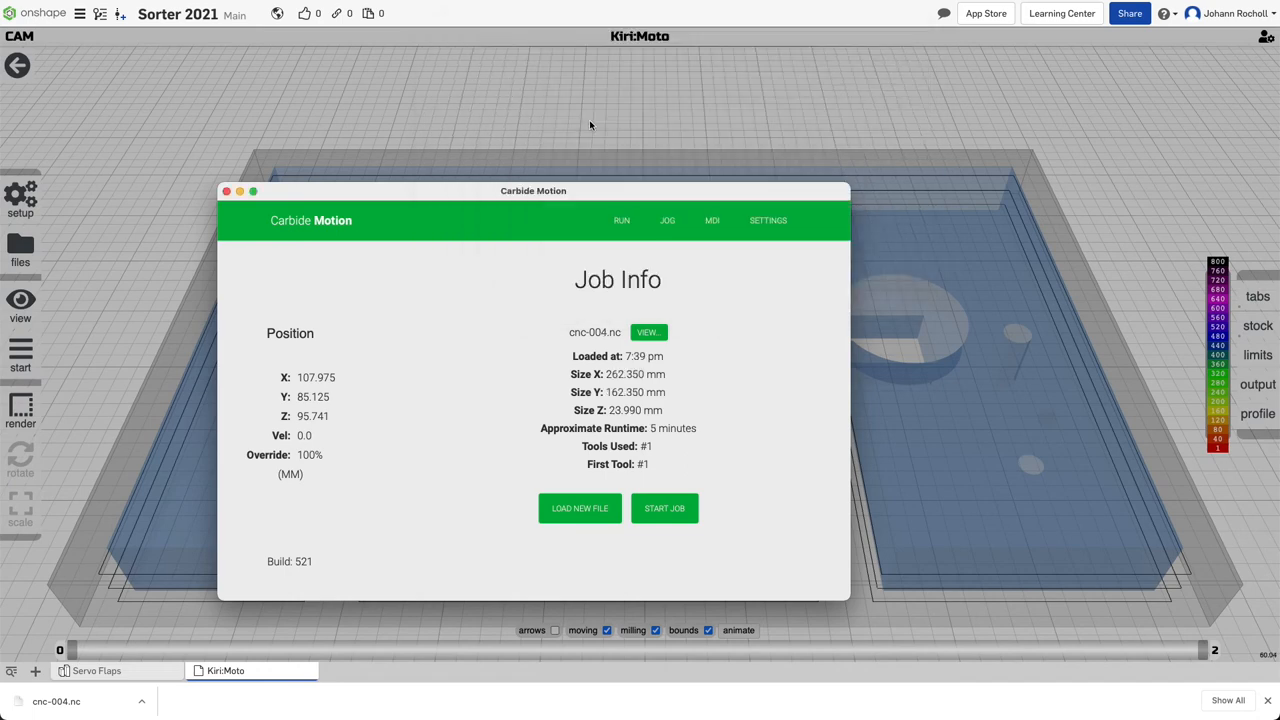
pyautogui.click(664, 508)
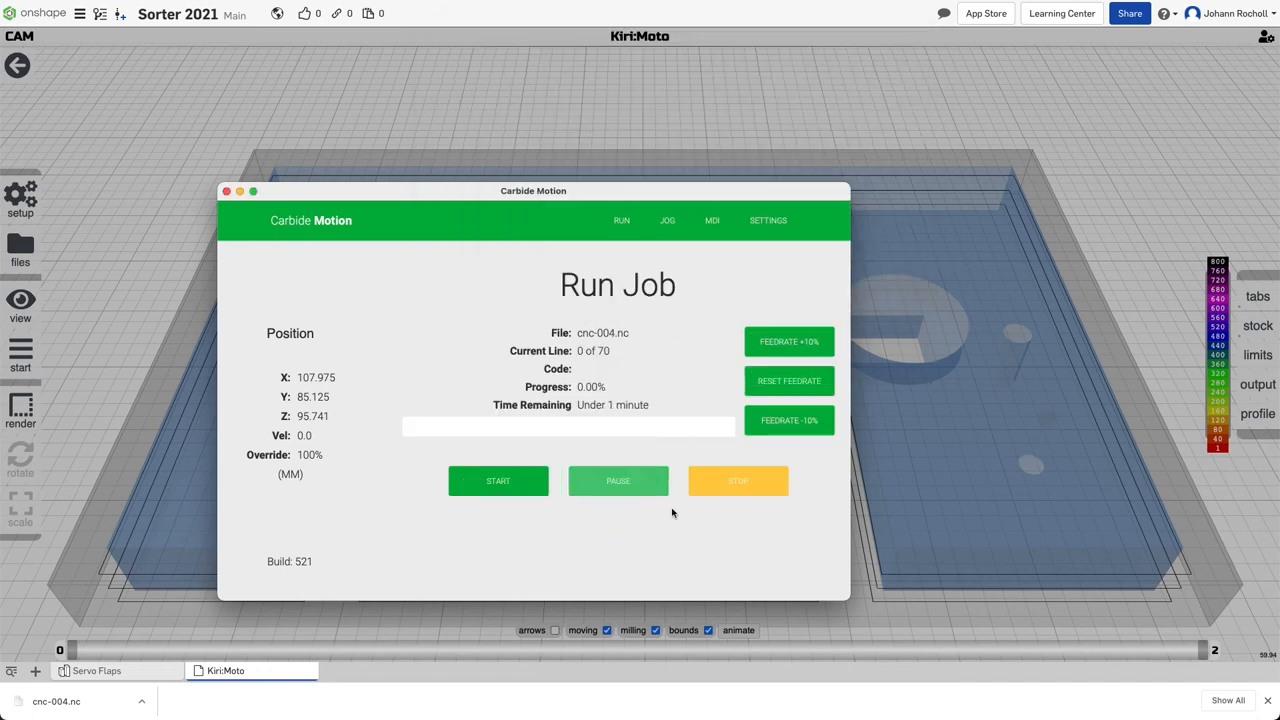